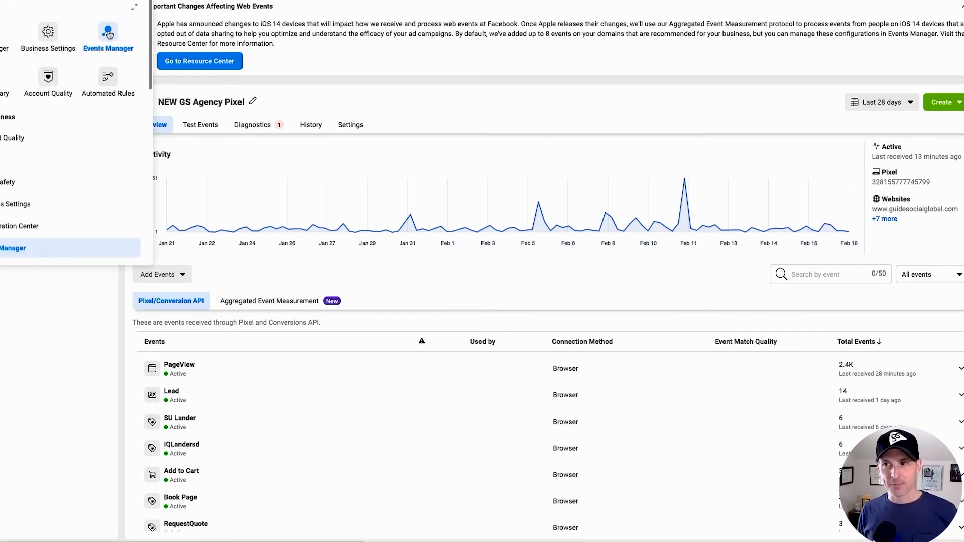
pyautogui.moveTo(82, 394)
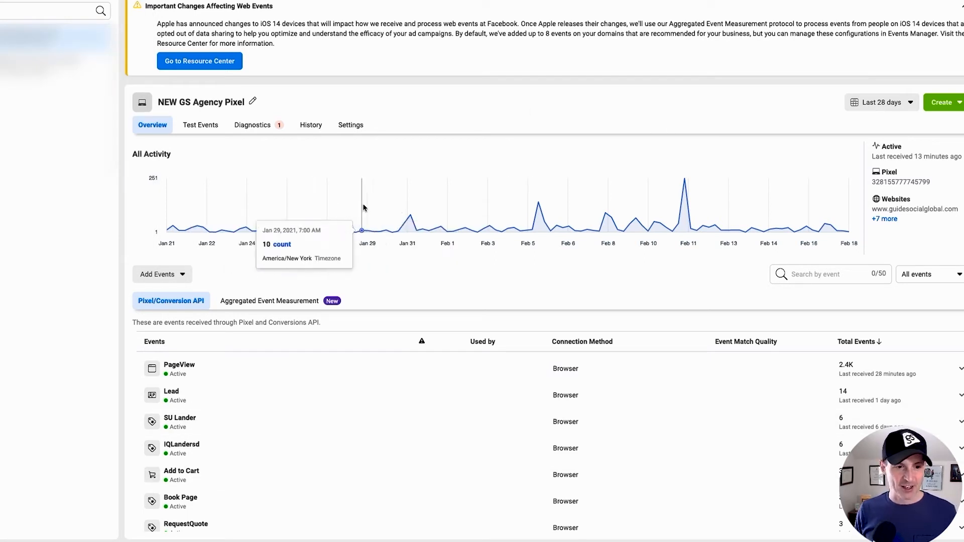
pyautogui.moveTo(505, 267)
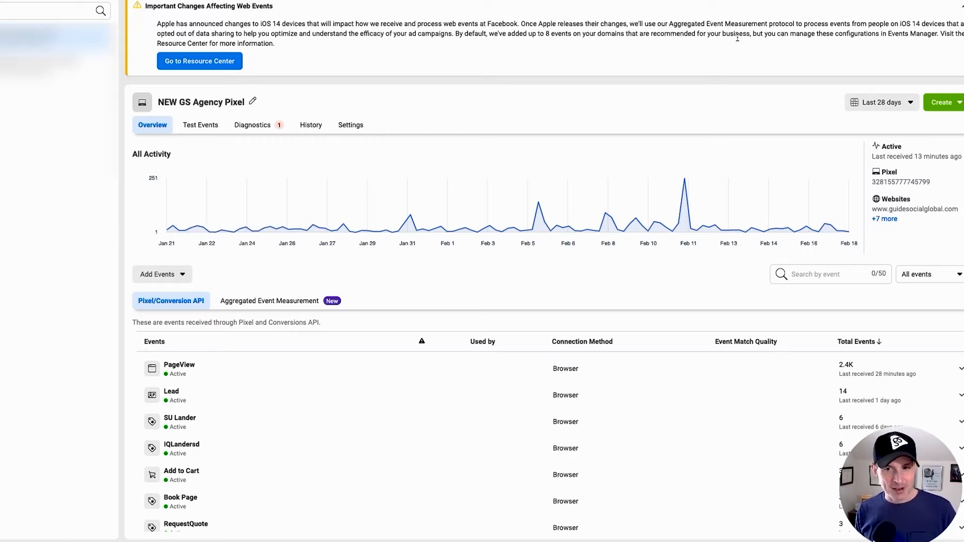
# Go to the NEW GS Agency Pixel's Settings and scroll to the Conversions API section.
pyautogui.click(351, 125)
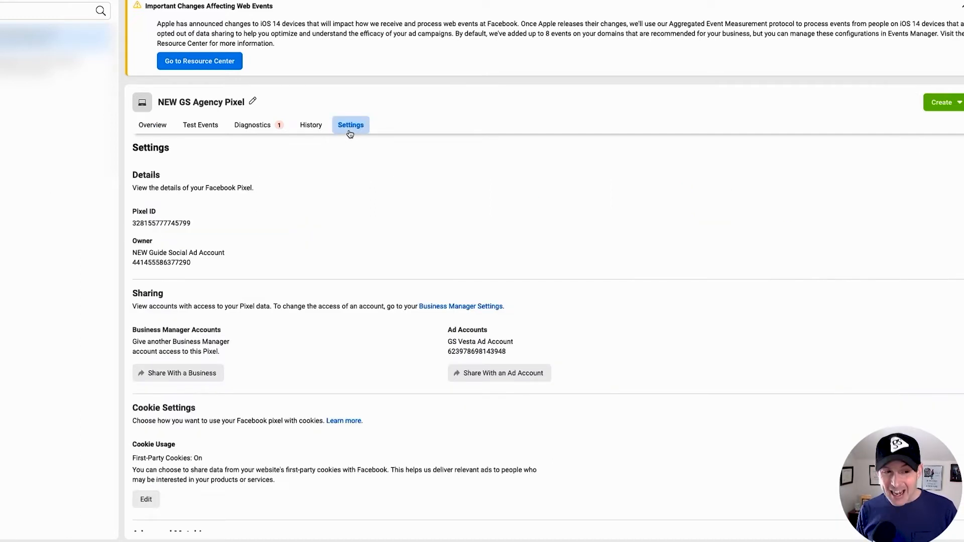
pyautogui.scroll(-3)
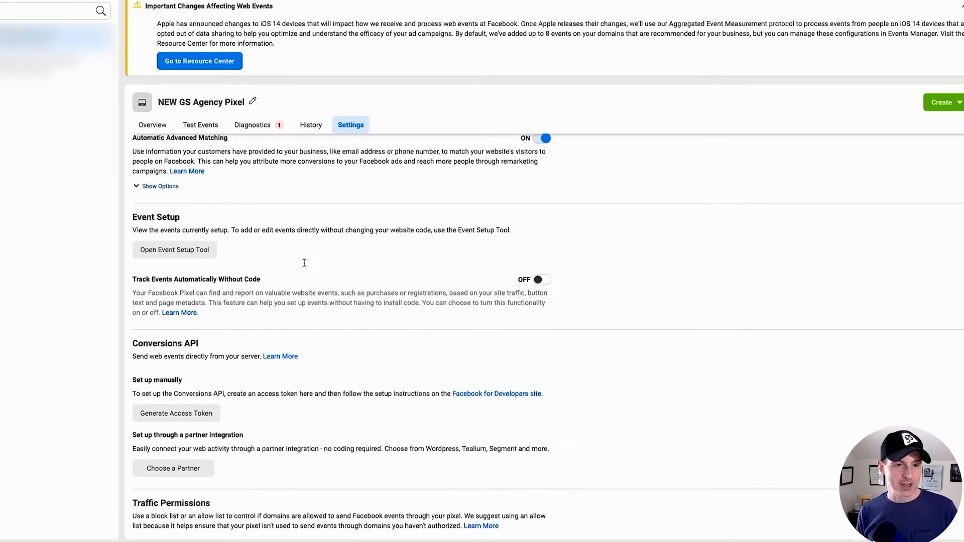
pyautogui.scroll(-3)
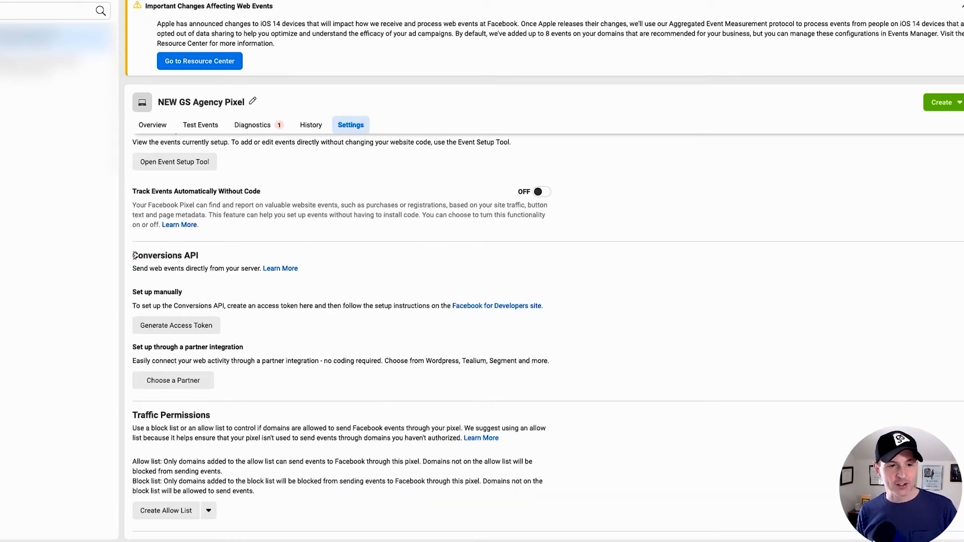
pyautogui.moveTo(158, 351)
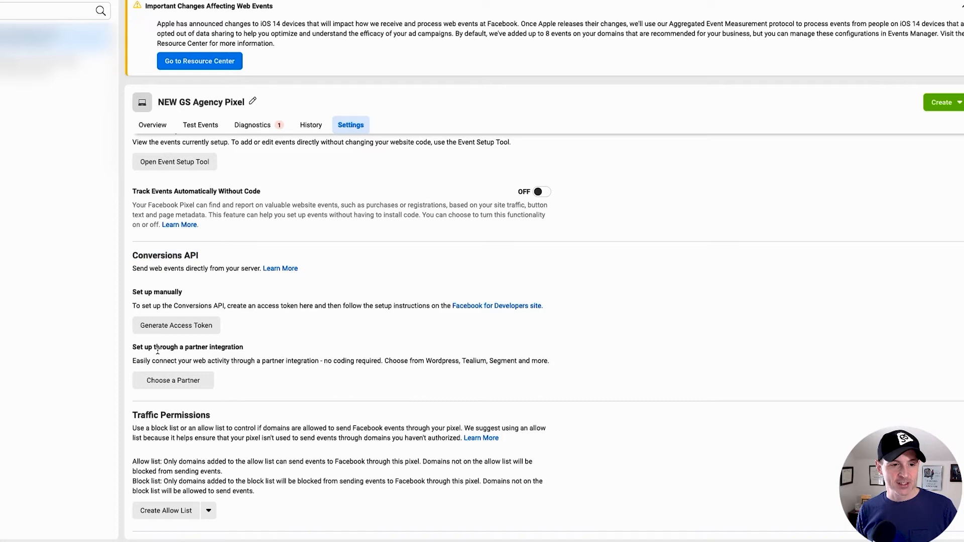
# Choose Zapier as partner, authorize the Zapier connection, continue and view Zapier's instructions.
pyautogui.click(173, 379)
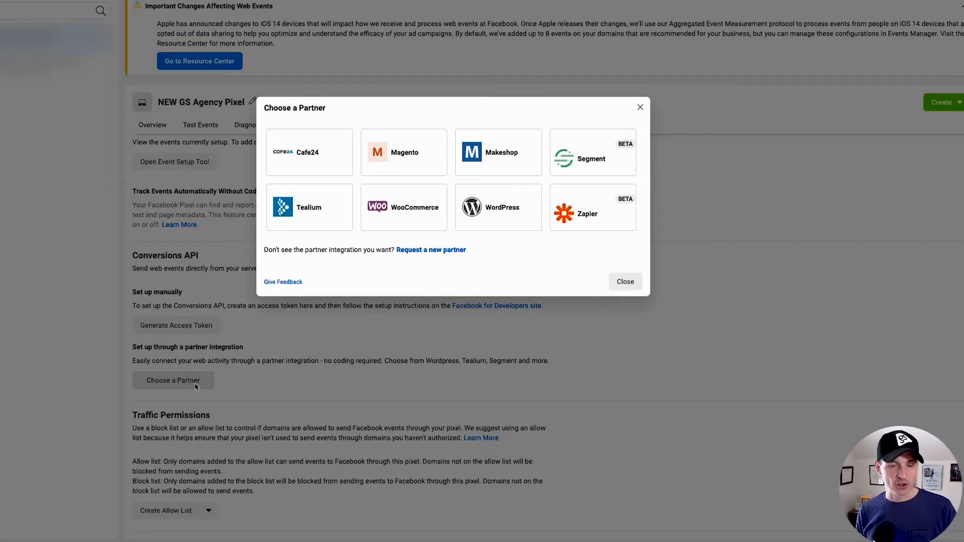
pyautogui.click(588, 213)
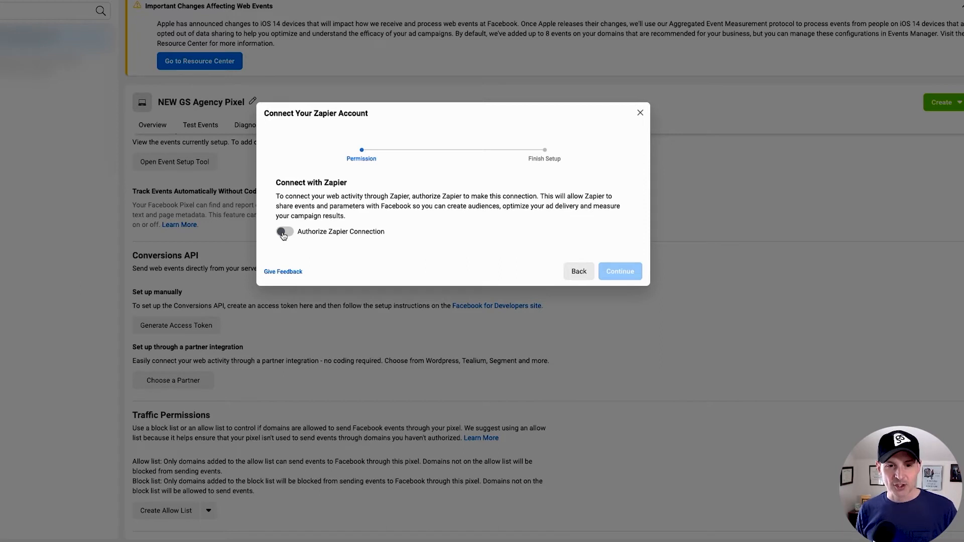
pyautogui.click(284, 231)
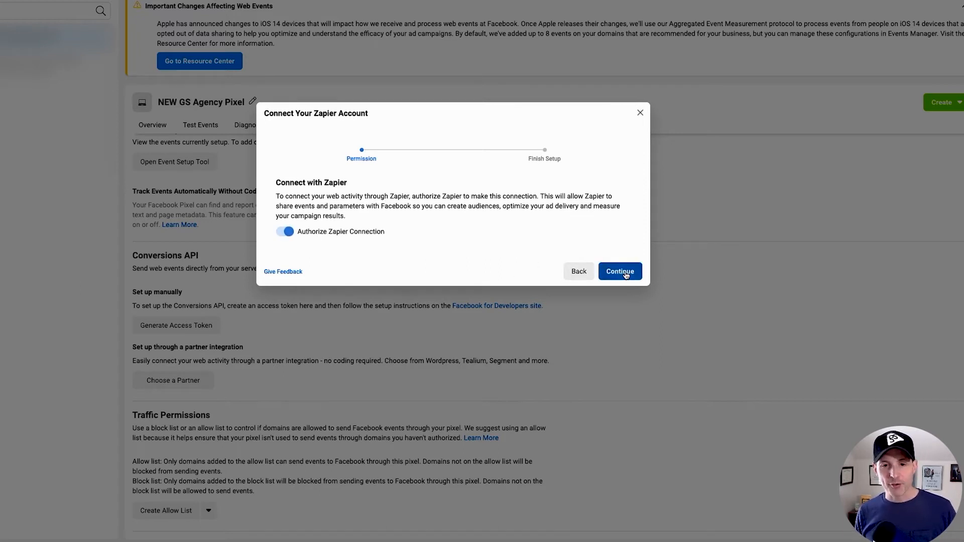
pyautogui.click(621, 271)
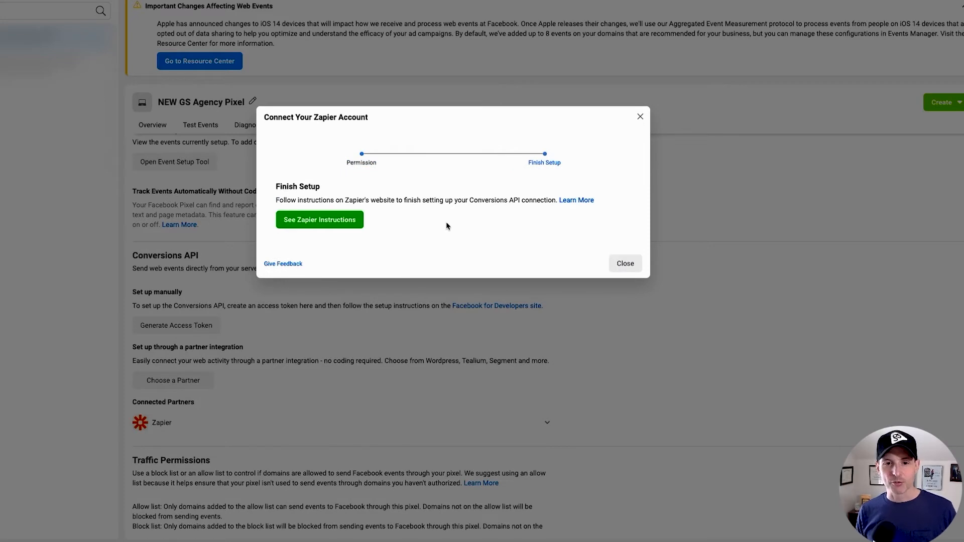
pyautogui.moveTo(496, 197)
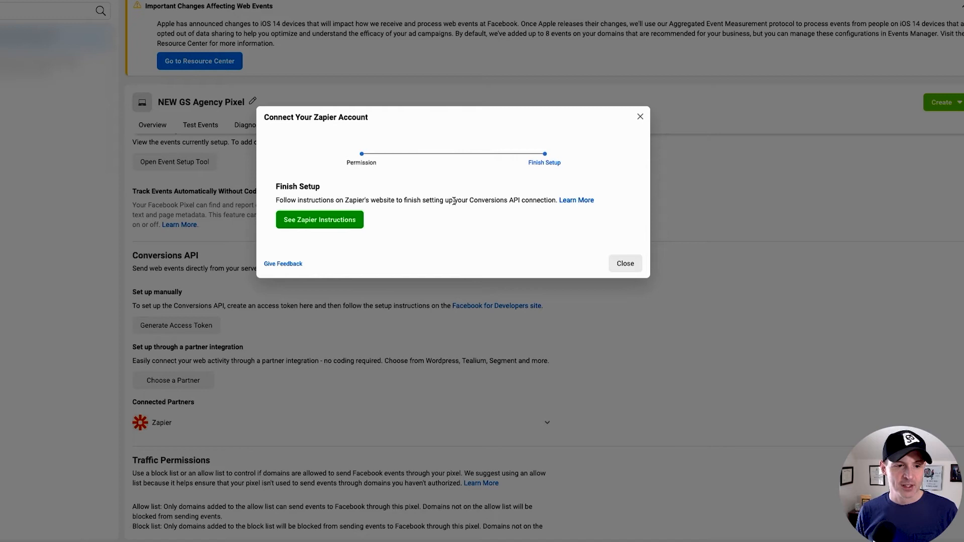
pyautogui.click(625, 263)
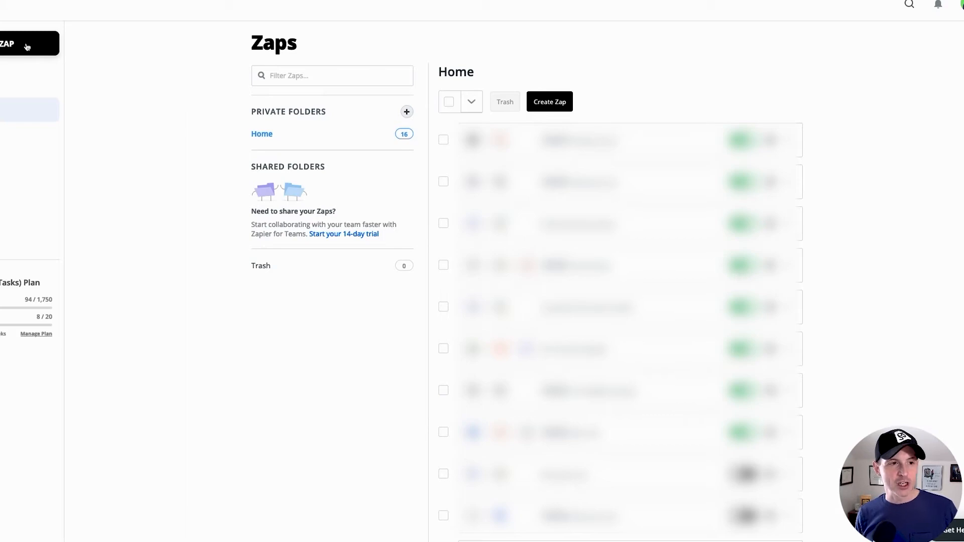
# Make a new Zap with ClickFunnels as the trigger app, dismissing the bookmark popup.
pyautogui.click(549, 101)
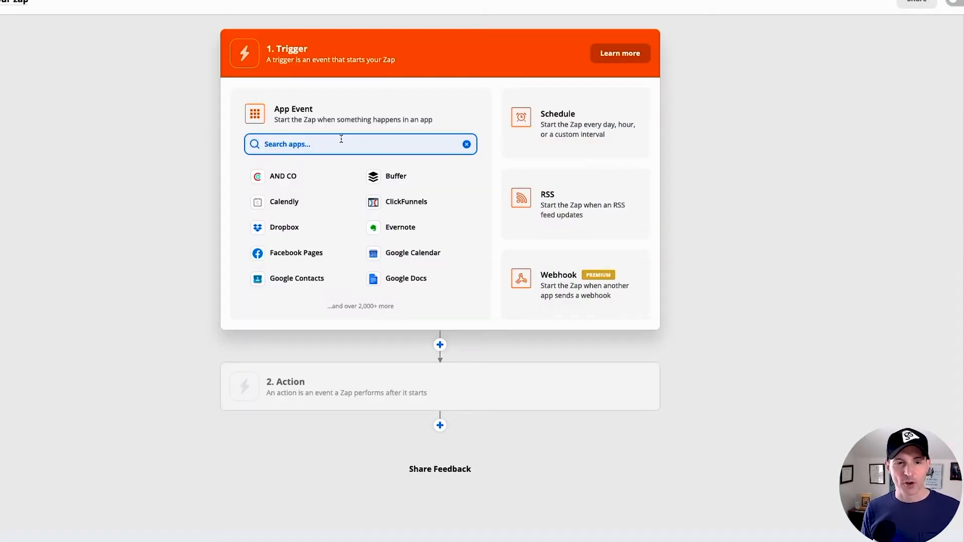
pyautogui.click(406, 201)
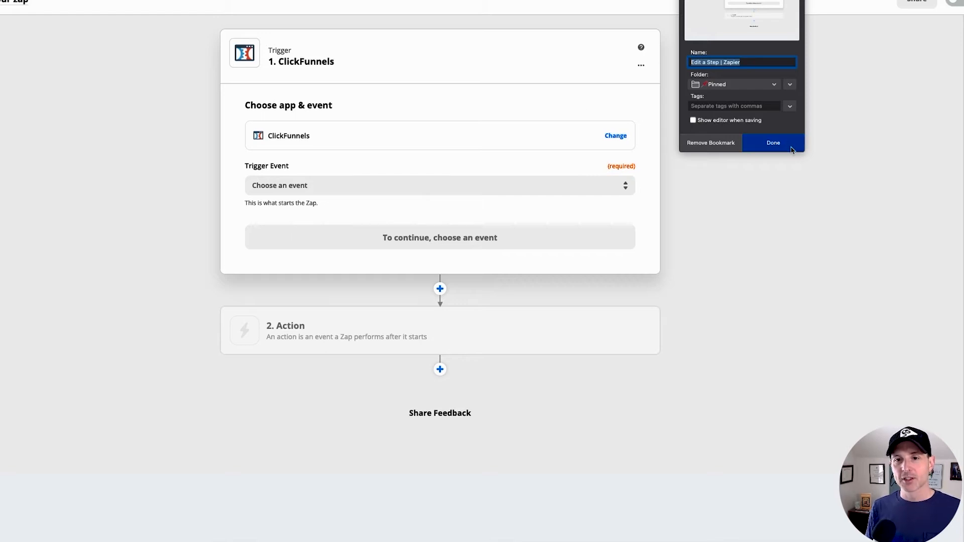
pyautogui.click(773, 143)
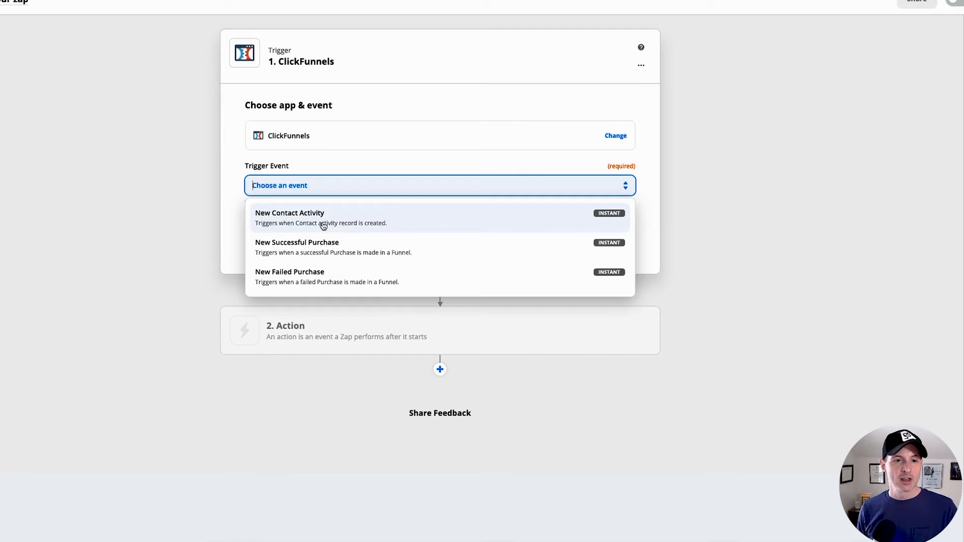
# Use New Contact Activity on the connected ClickFunnels account, keeping All Funnels and All Funnel Steps.
pyautogui.click(289, 217)
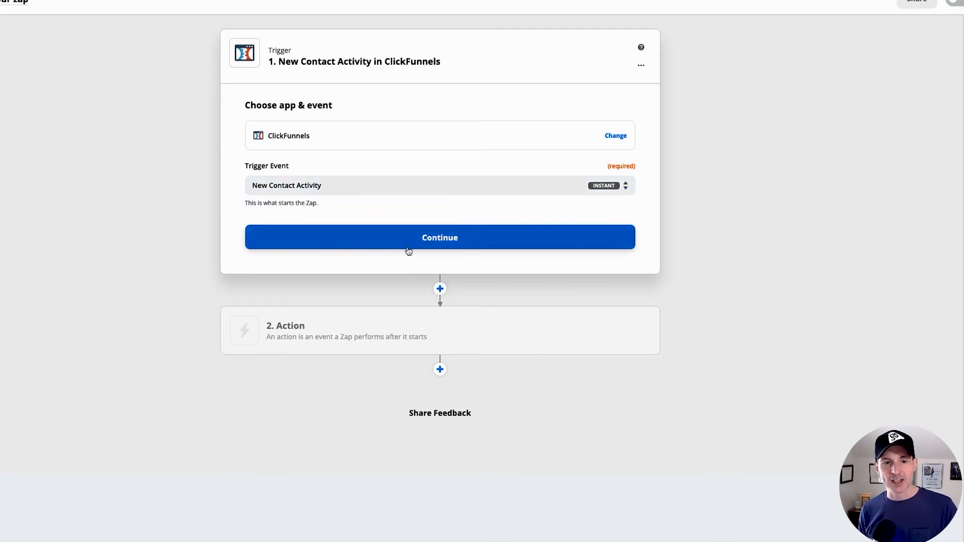
pyautogui.click(440, 237)
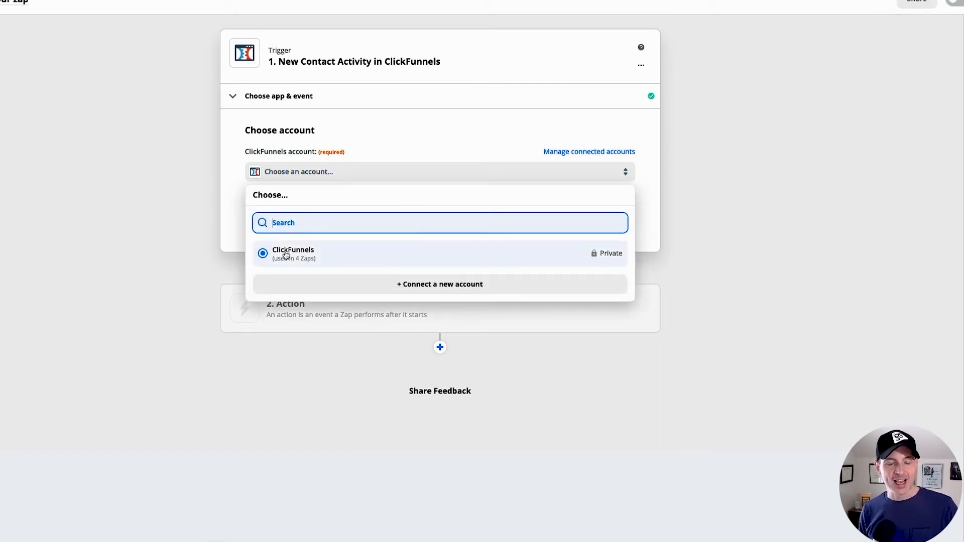
pyautogui.click(294, 253)
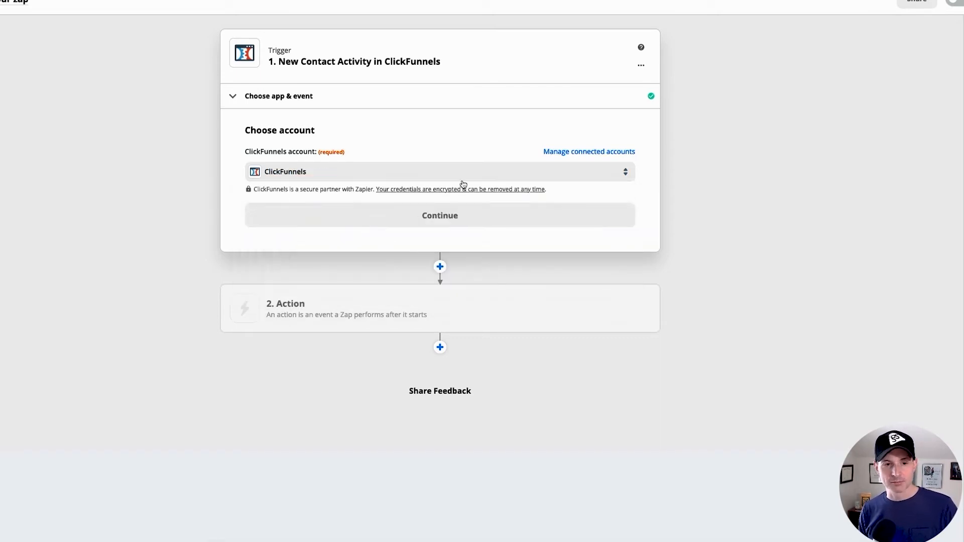
pyautogui.click(439, 215)
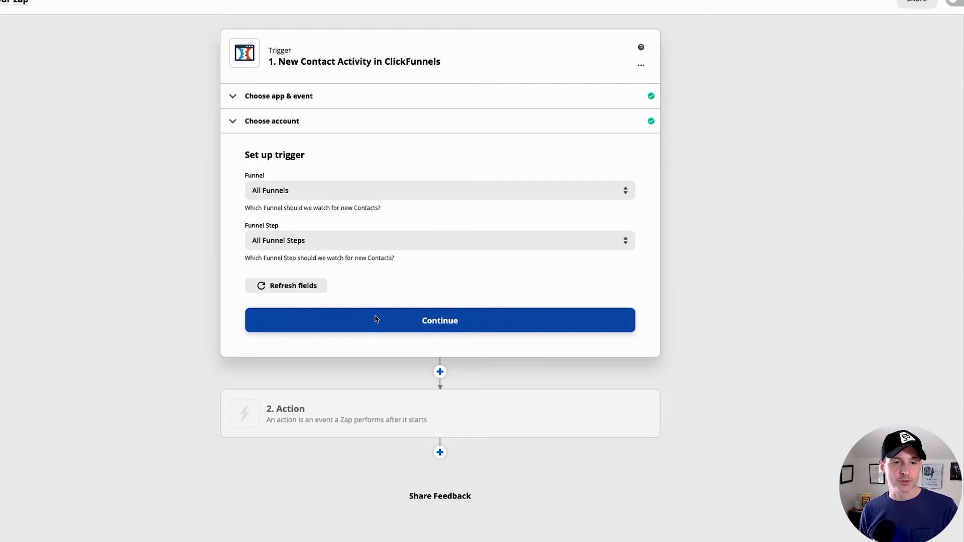
pyautogui.click(440, 321)
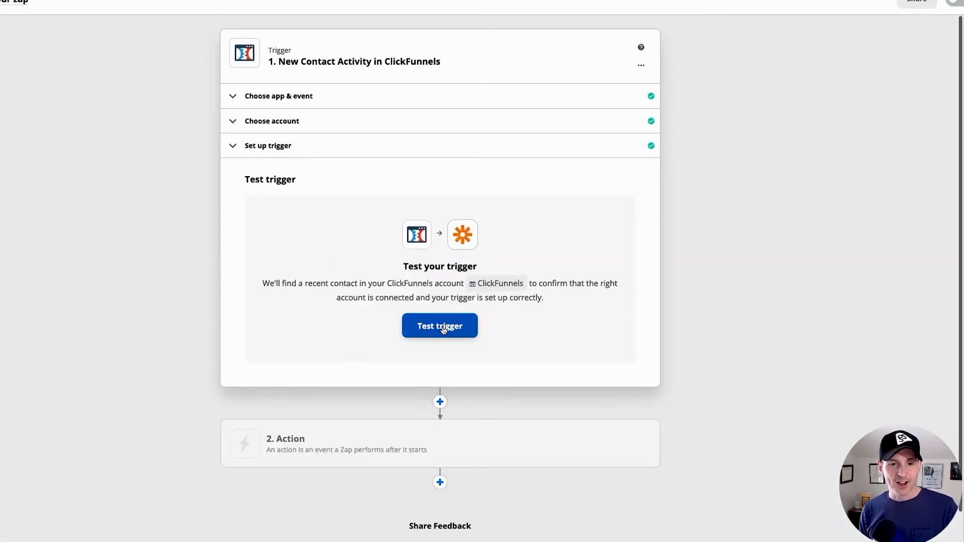
pyautogui.scroll(-3)
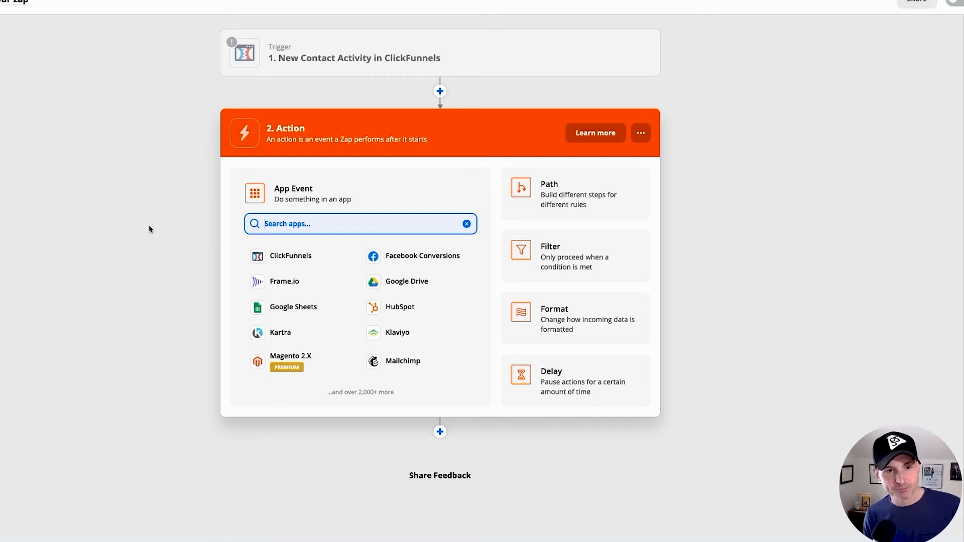
pyautogui.moveTo(169, 225)
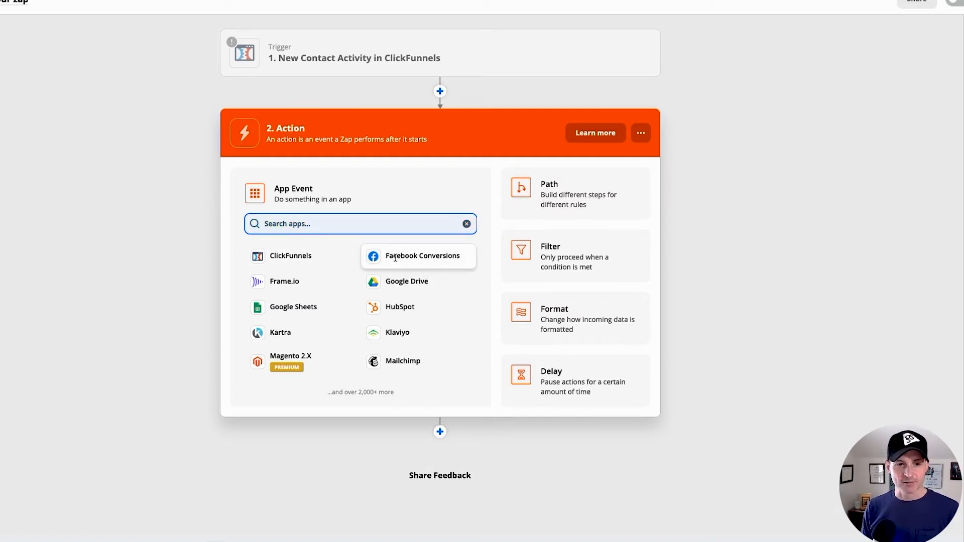
# Make the action Send Lead Event in Facebook Conversions and choose the Facebook Conversions account.
pyautogui.click(422, 256)
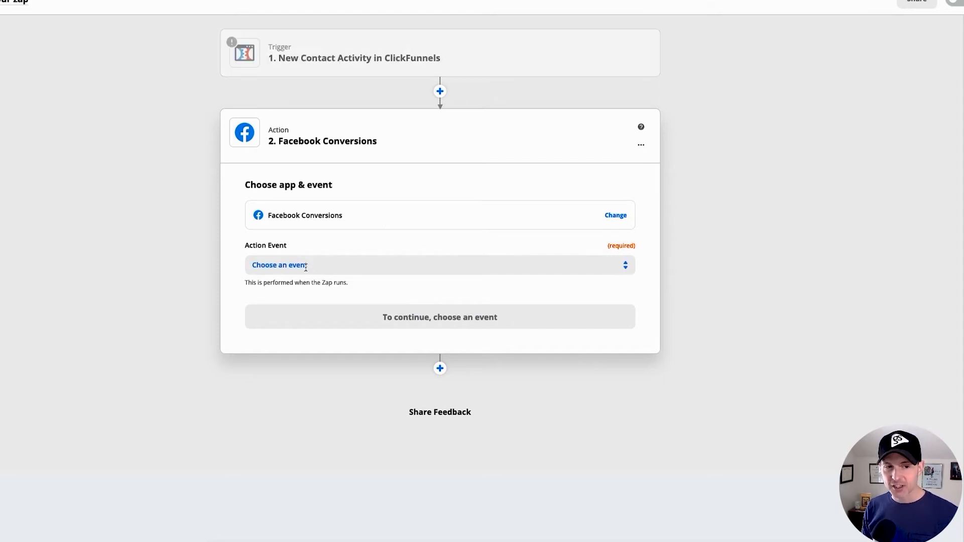
pyautogui.click(288, 265)
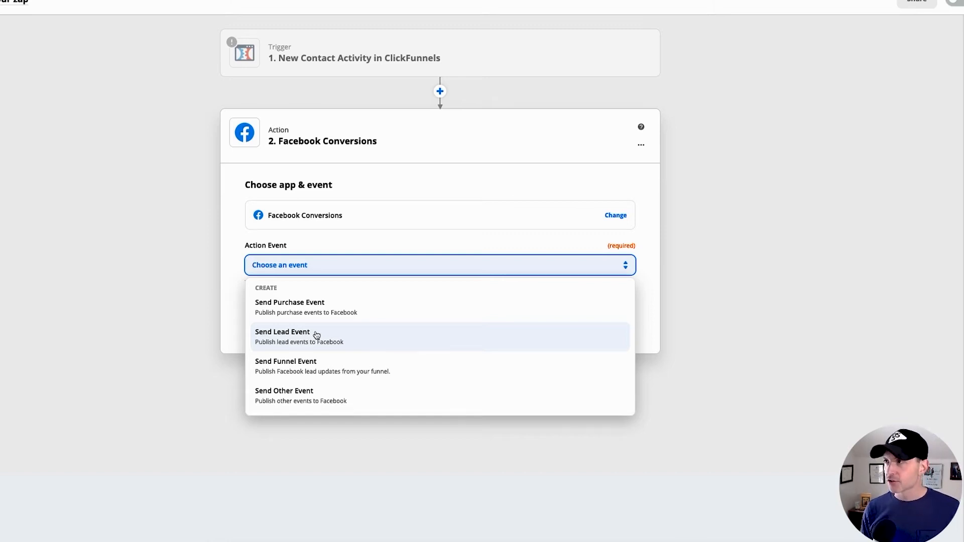
pyautogui.click(282, 331)
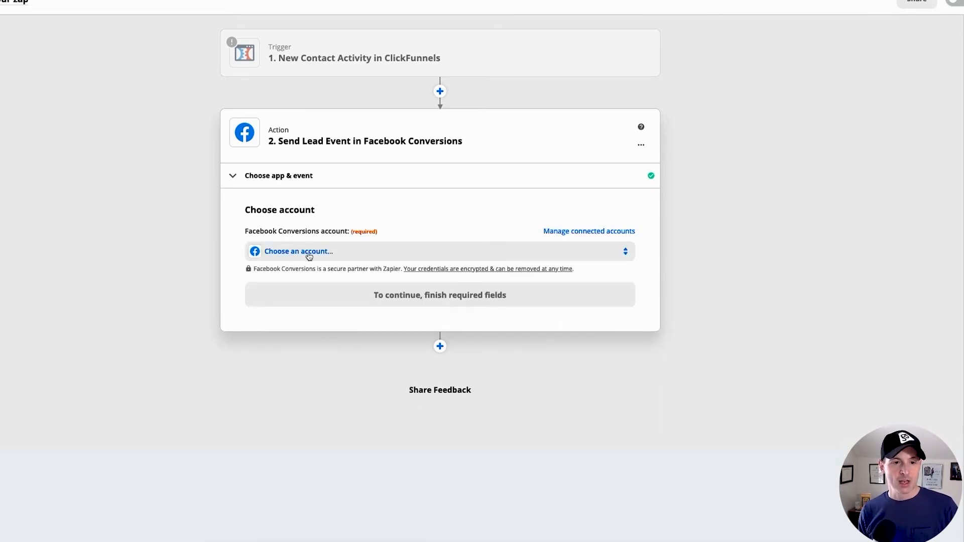
pyautogui.click(310, 251)
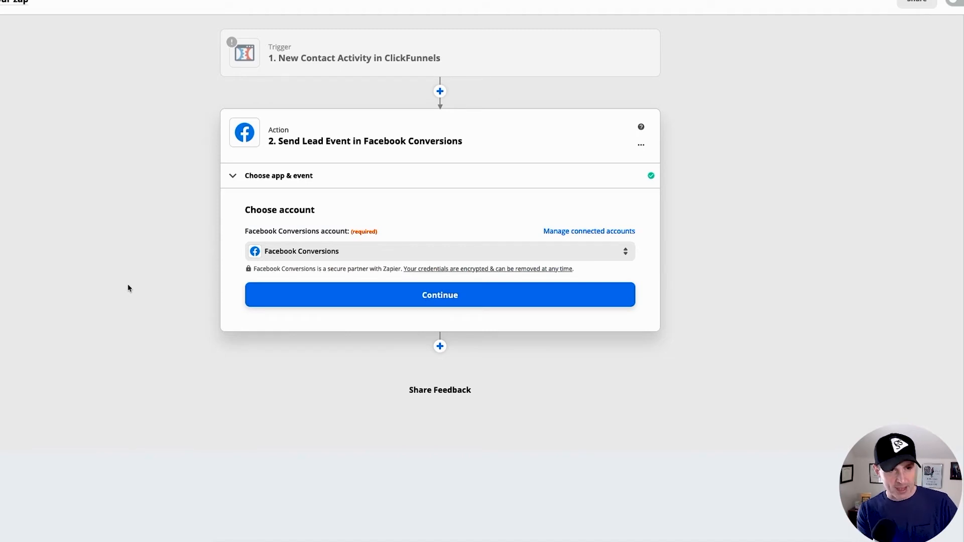
# Continue to the lead event setup, set Action Source to Website and browse the business accounts.
pyautogui.click(439, 296)
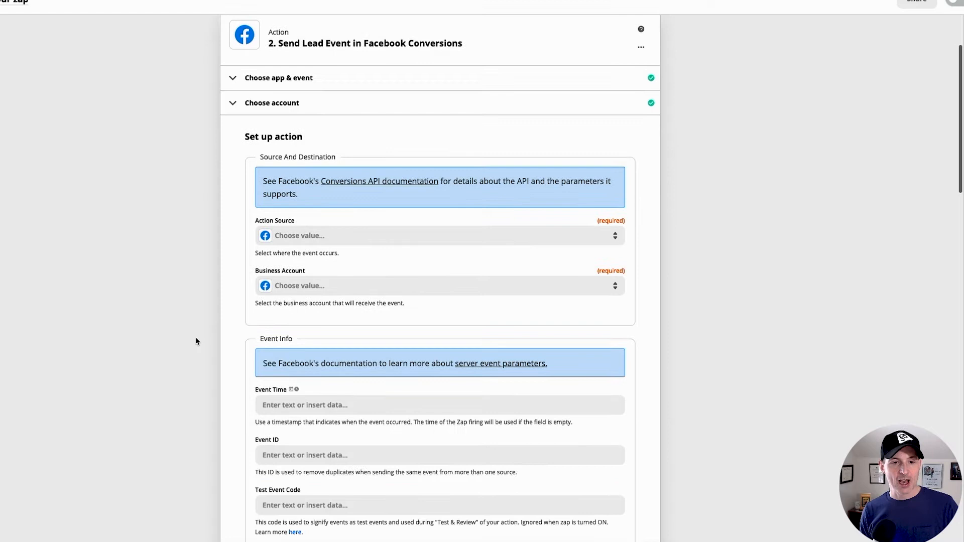
pyautogui.scroll(-3)
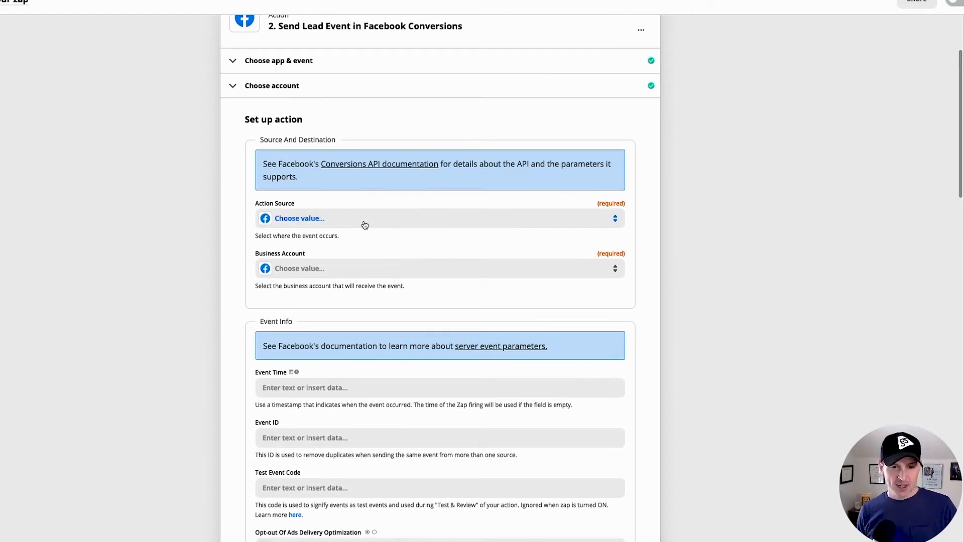
pyautogui.moveTo(362, 225)
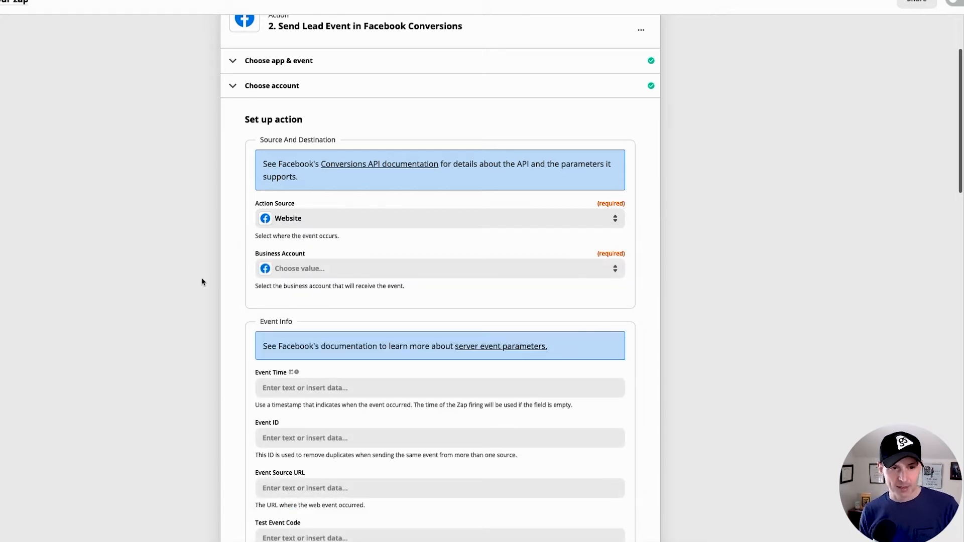
pyautogui.click(439, 219)
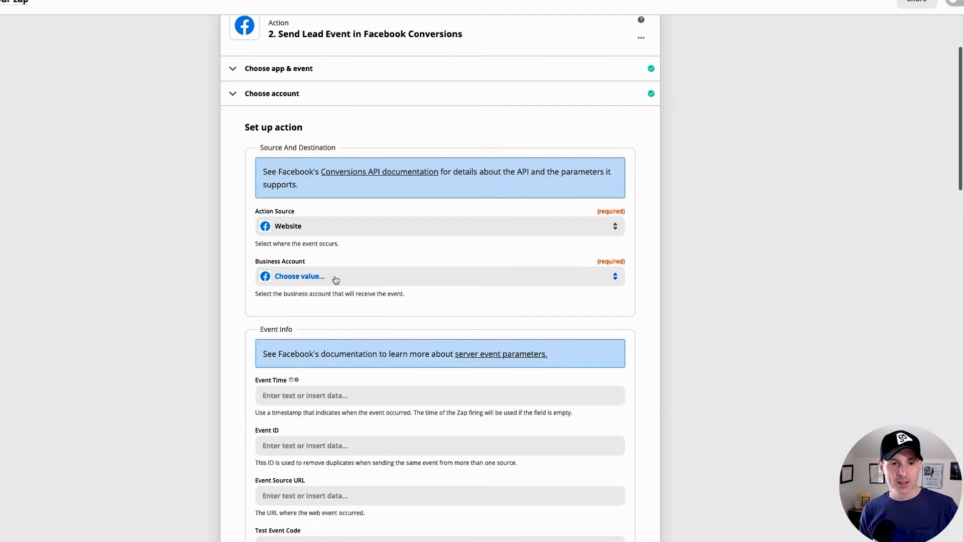
pyautogui.click(333, 276)
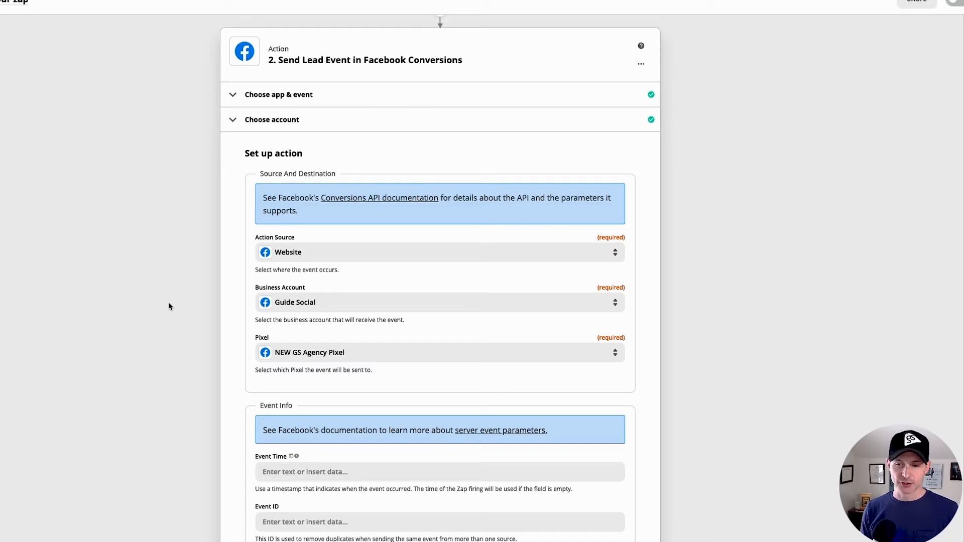
pyautogui.scroll(-3)
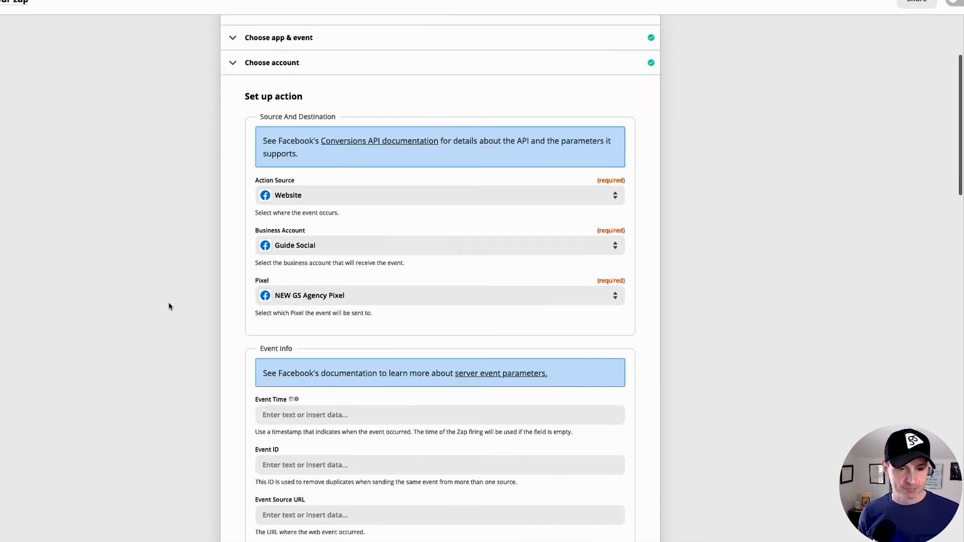
pyautogui.scroll(-3)
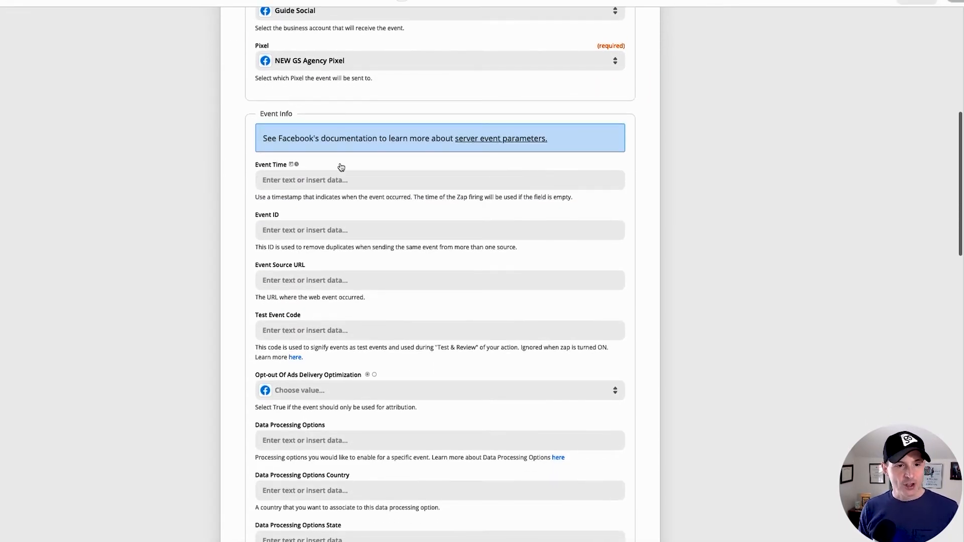
pyautogui.moveTo(219, 235)
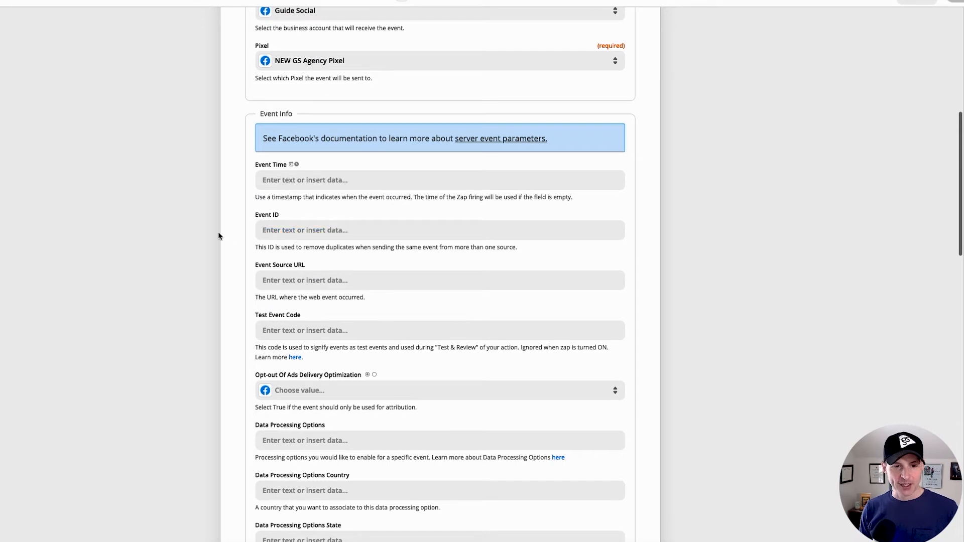
# Select Guide Social and the NEW GS Agency Pixel, then scroll to Customer Information.
pyautogui.scroll(-3)
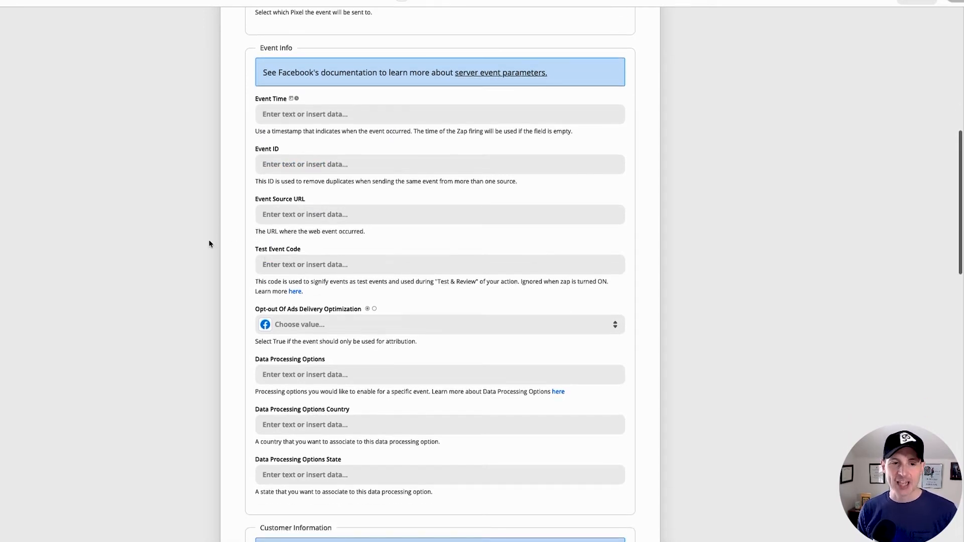
pyautogui.scroll(-3)
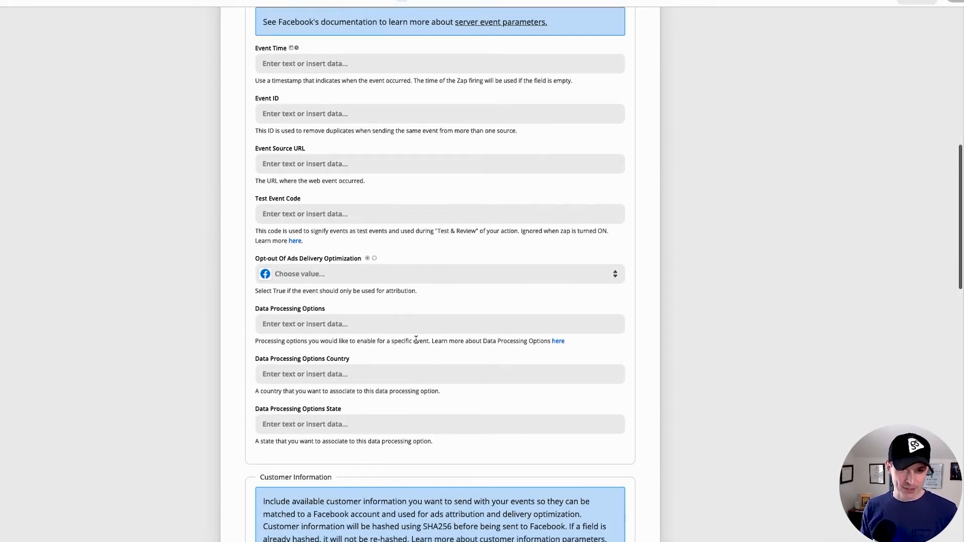
pyautogui.scroll(3)
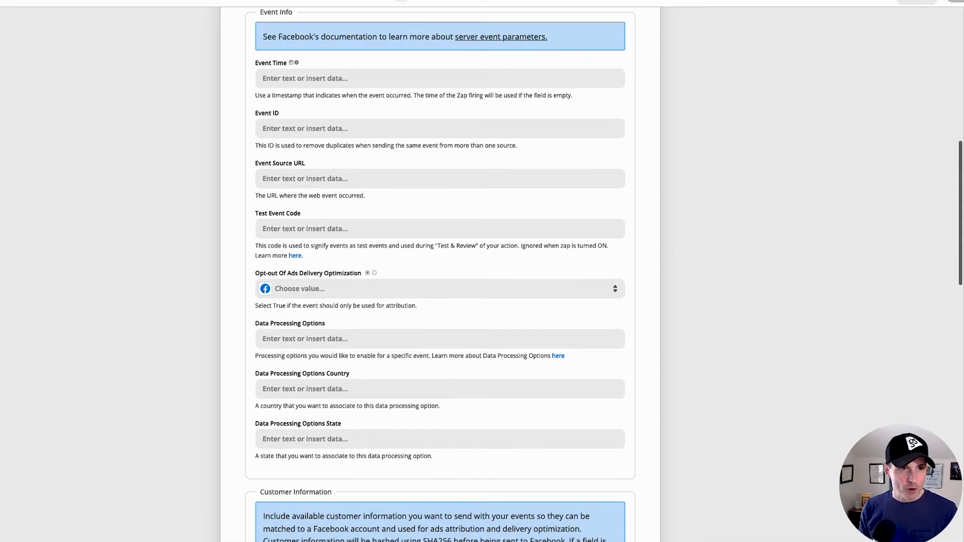
pyautogui.click(501, 36)
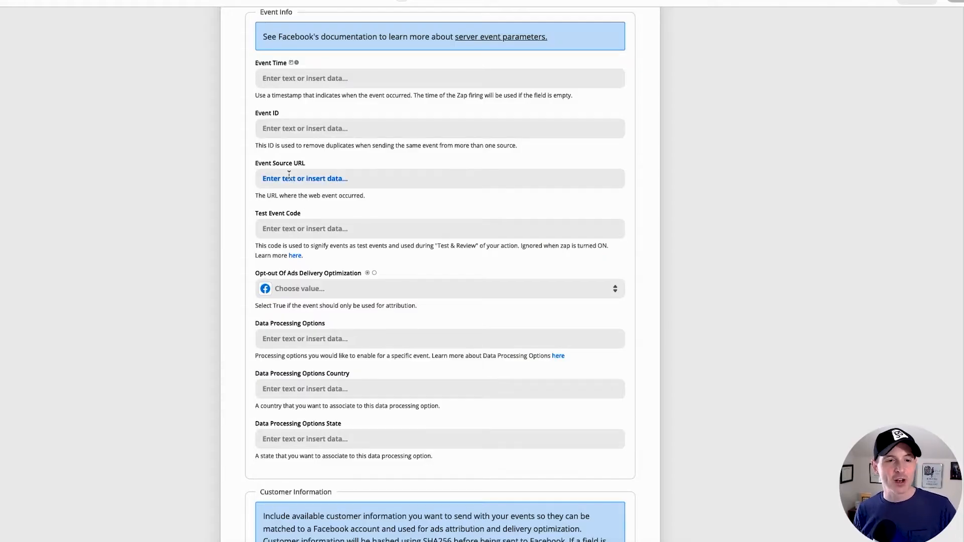
pyautogui.scroll(-3)
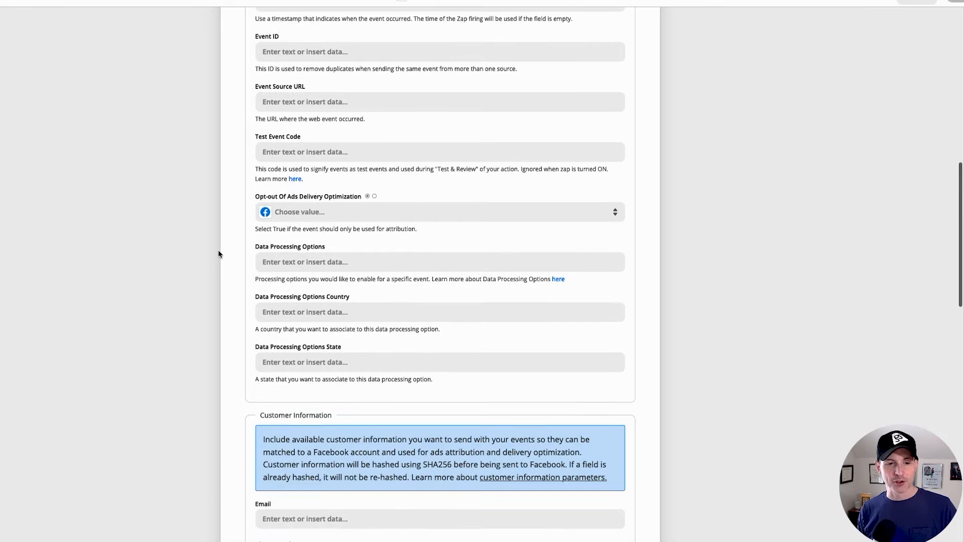
pyautogui.scroll(-3)
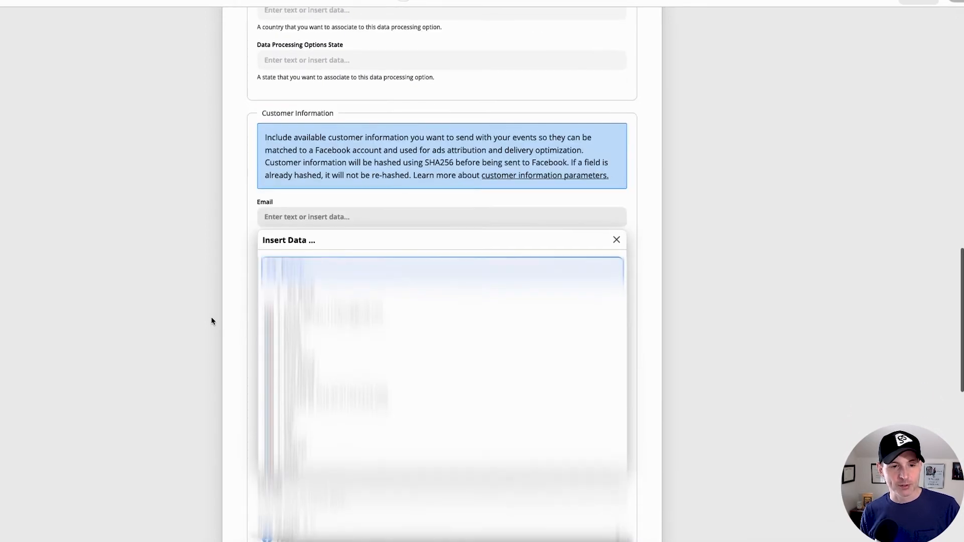
# Map ClickFunnels Phone, Name and City into Phone Number, First Name and City, scrolling to Continue.
pyautogui.click(617, 239)
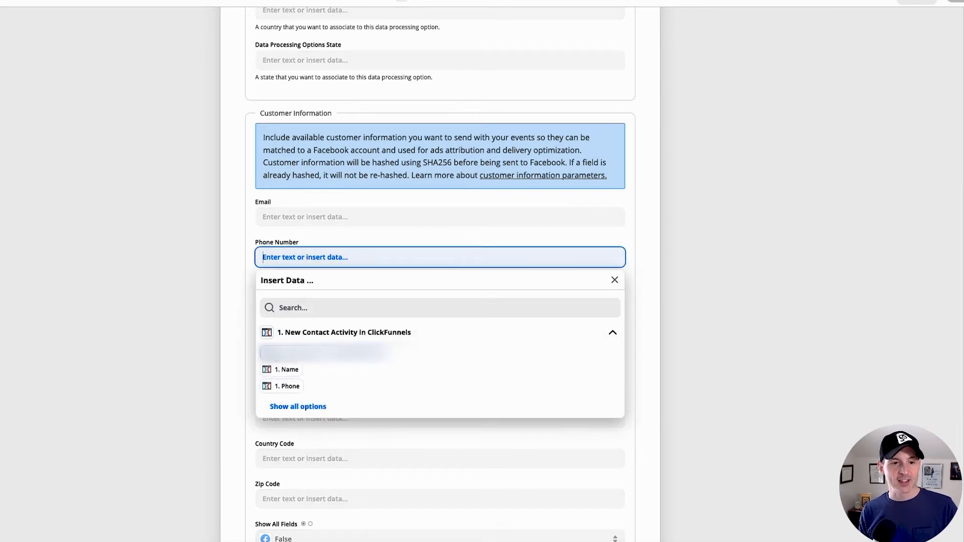
pyautogui.click(287, 386)
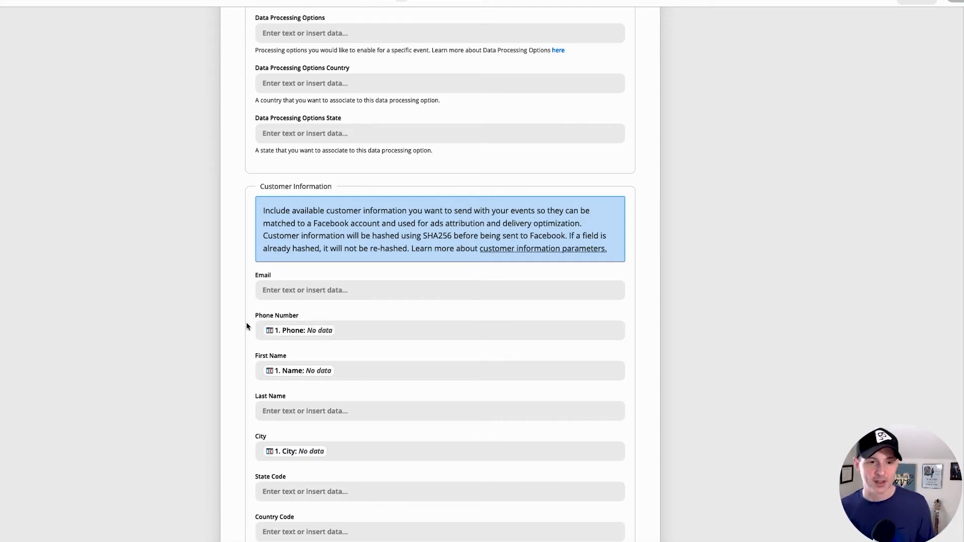
pyautogui.moveTo(223, 311)
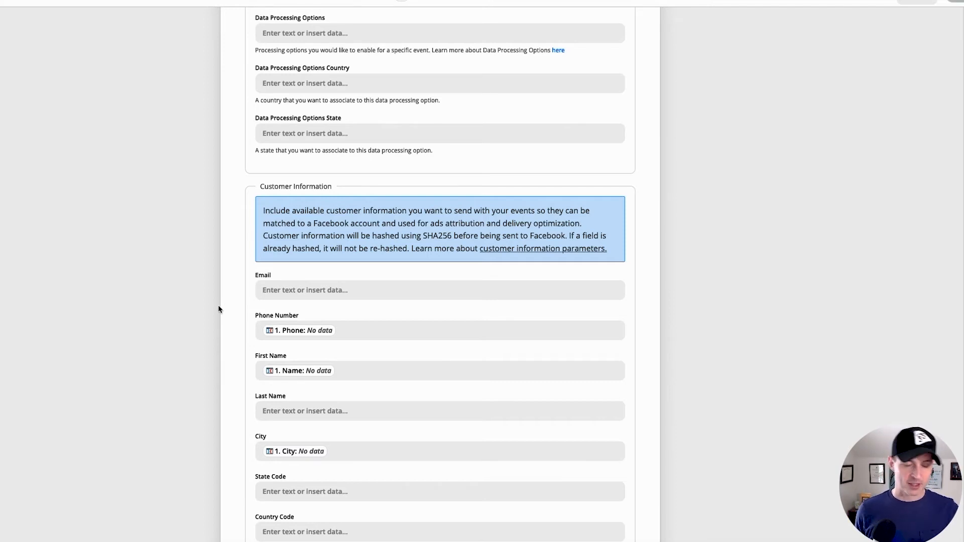
pyautogui.scroll(-3)
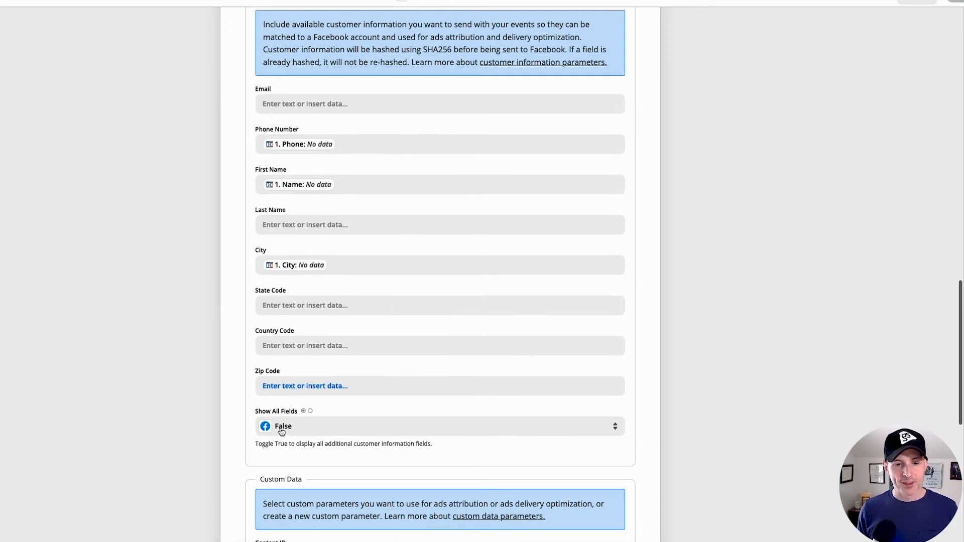
pyautogui.scroll(-3)
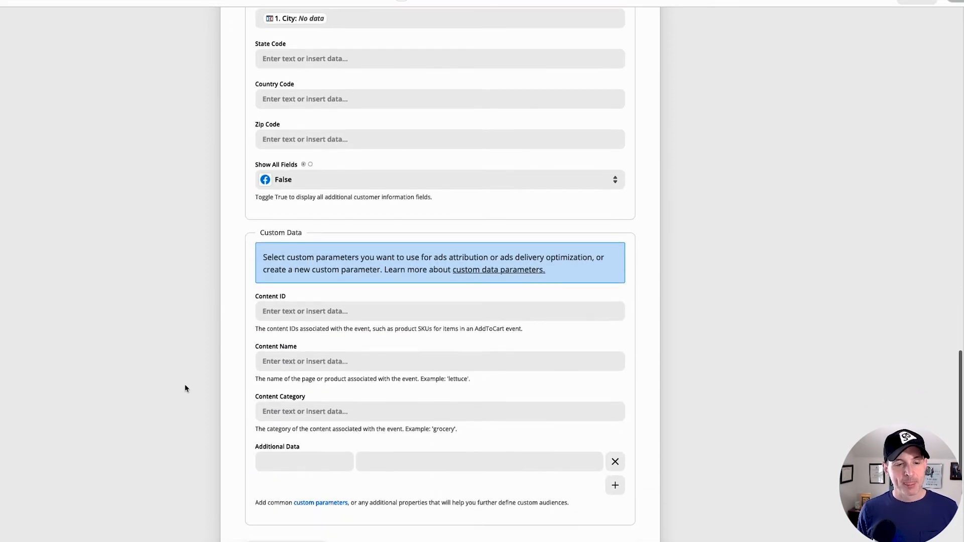
pyautogui.scroll(-3)
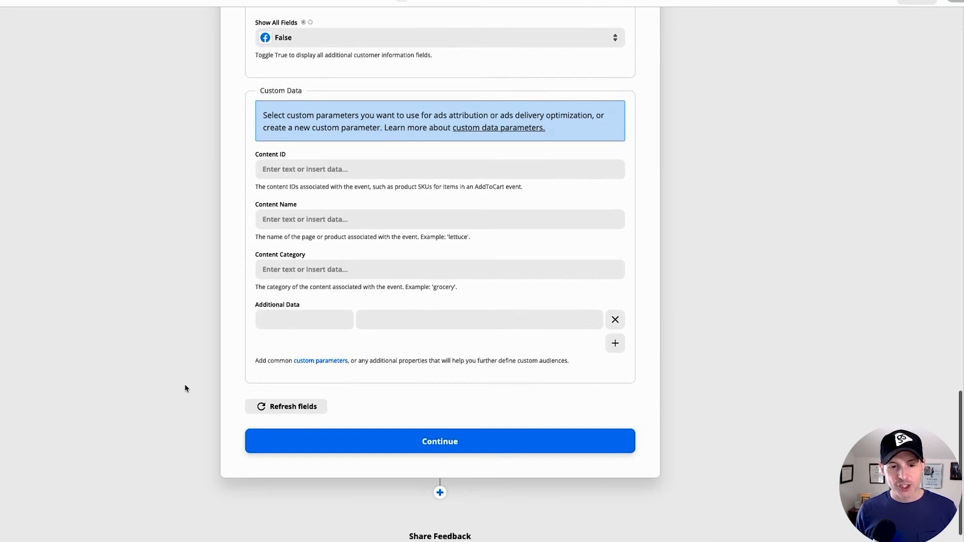
# Finish the action setup to the test step, review the lead-event preview, then switch to NiBoard.
pyautogui.click(440, 442)
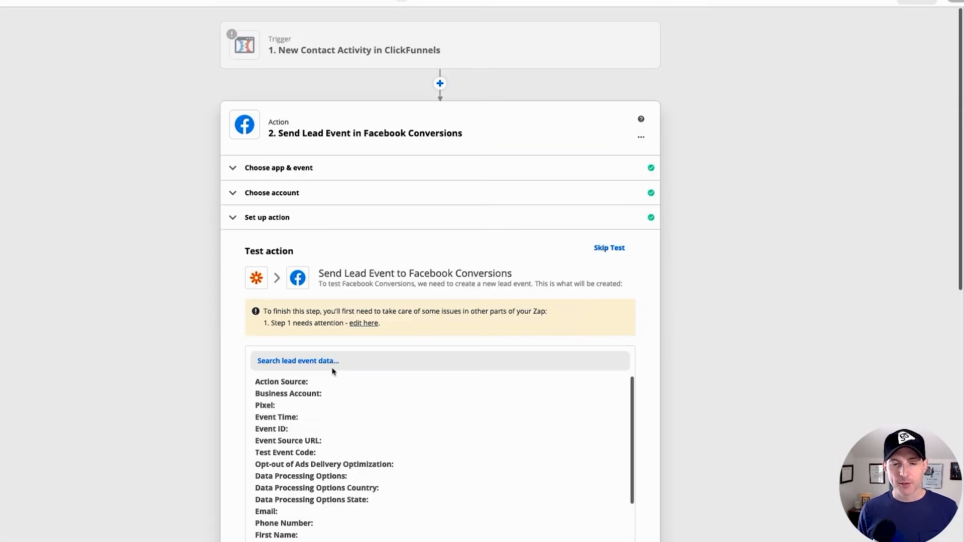
pyautogui.scroll(-3)
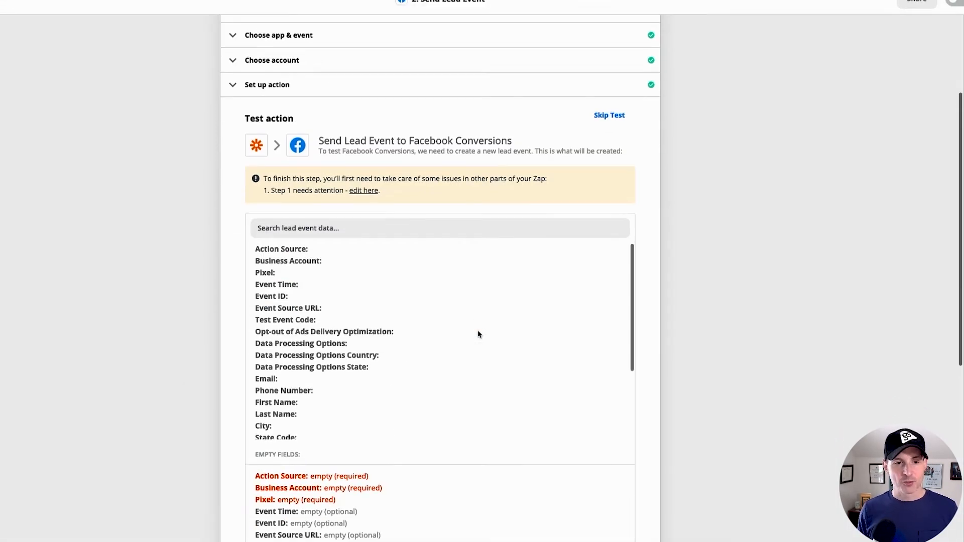
pyautogui.scroll(-3)
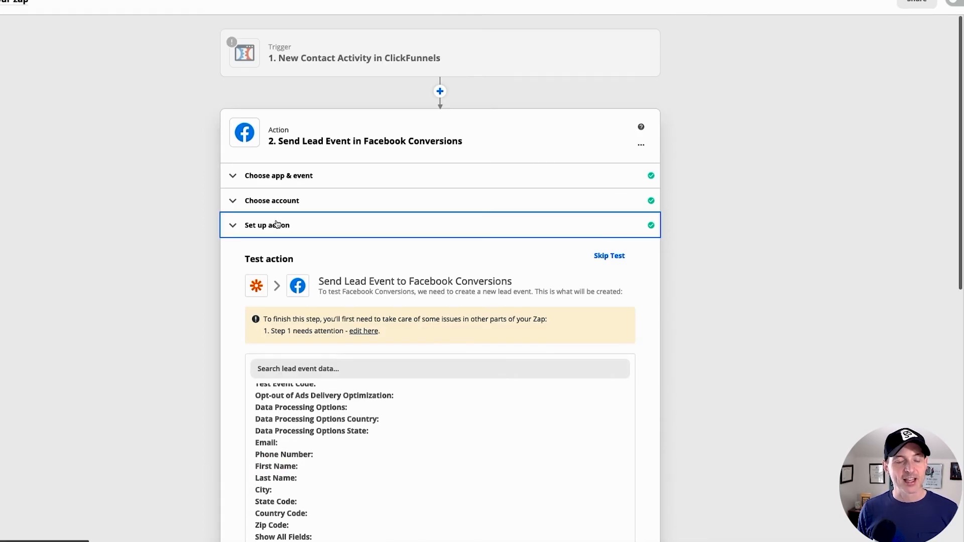
pyautogui.click(267, 225)
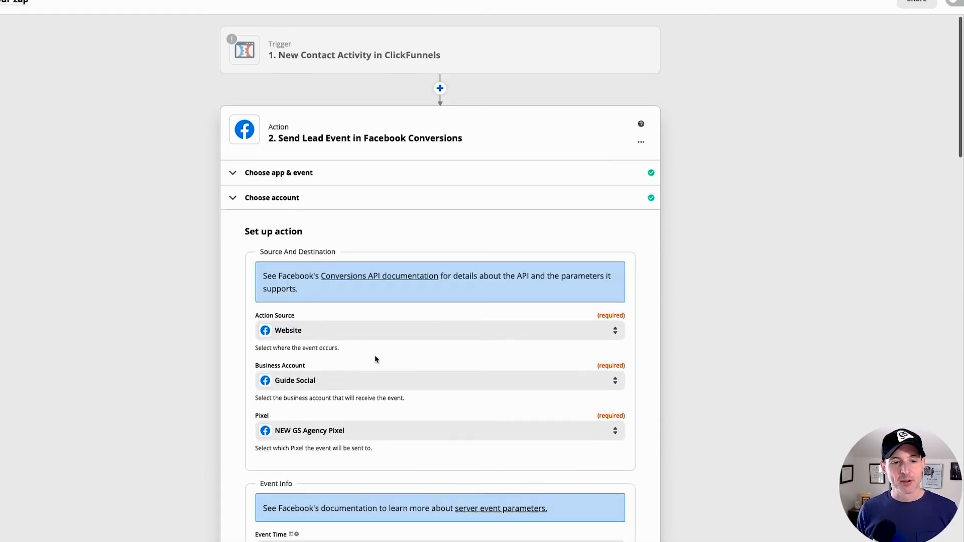
pyautogui.scroll(-3)
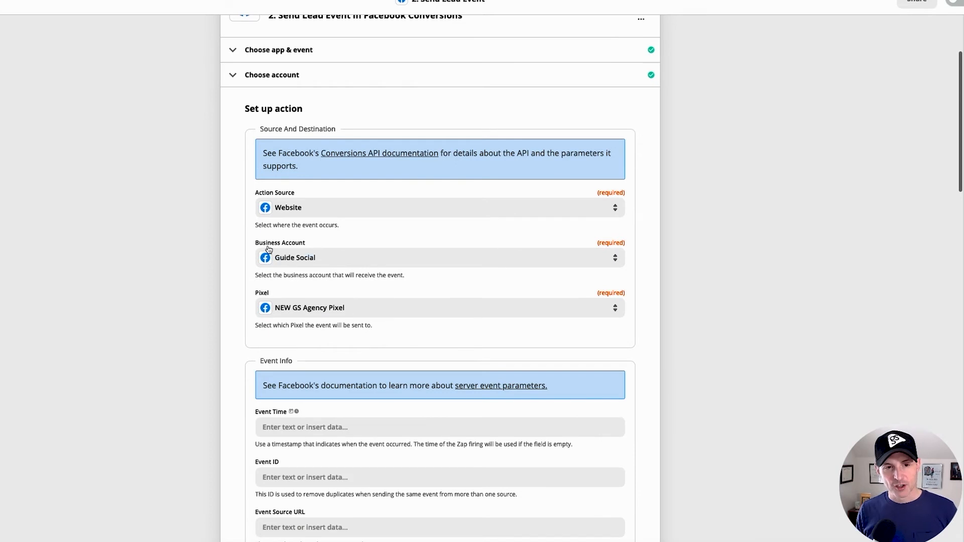
pyautogui.scroll(-3)
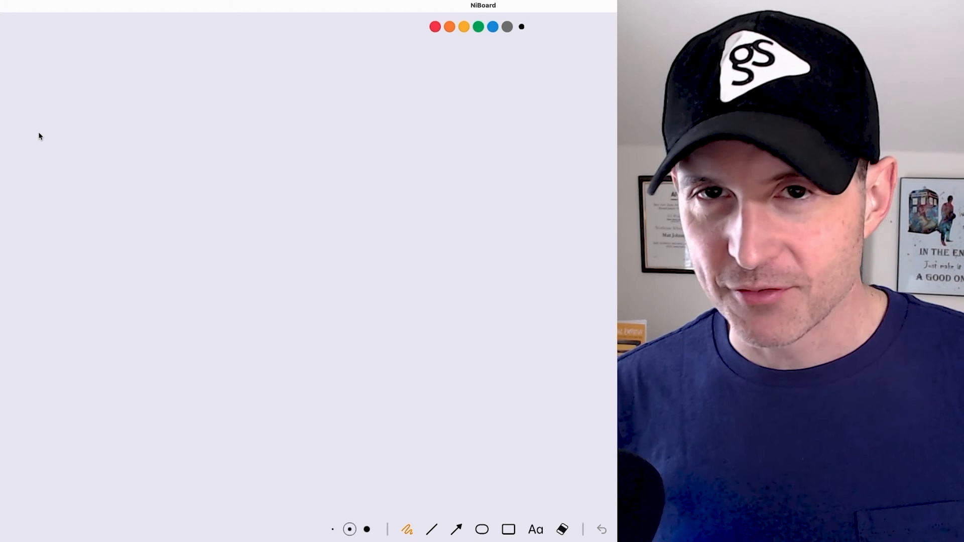
# Handwrite the heading 'Value-Based video' and underline it.
pyautogui.moveTo(12, 64); pyautogui.dragTo(21, 90)
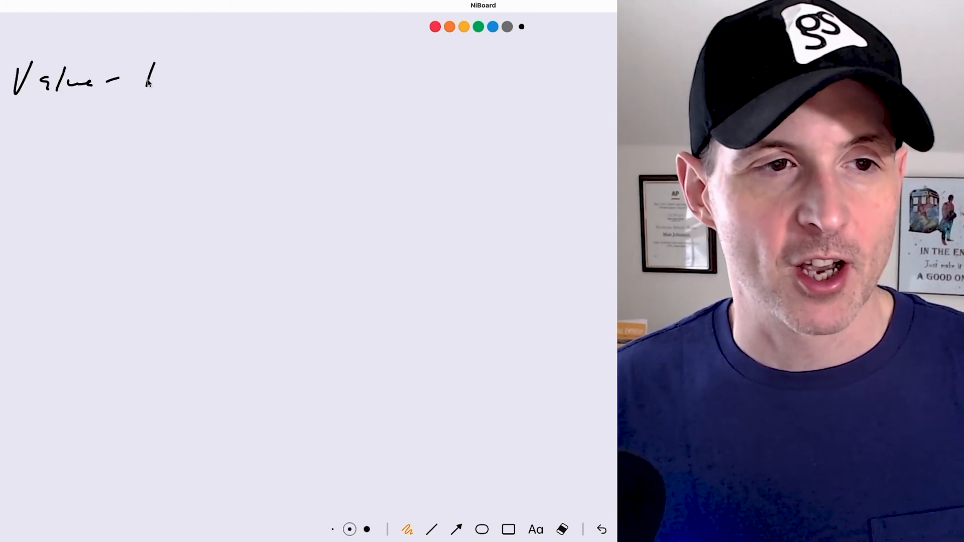
pyautogui.moveTo(153, 74); pyautogui.dragTo(258, 71)
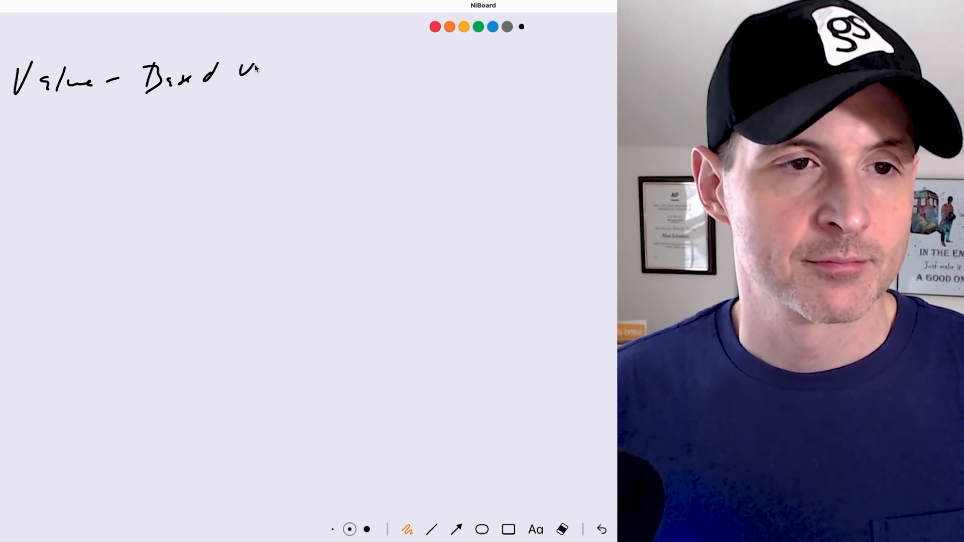
pyautogui.moveTo(240, 73); pyautogui.dragTo(335, 74)
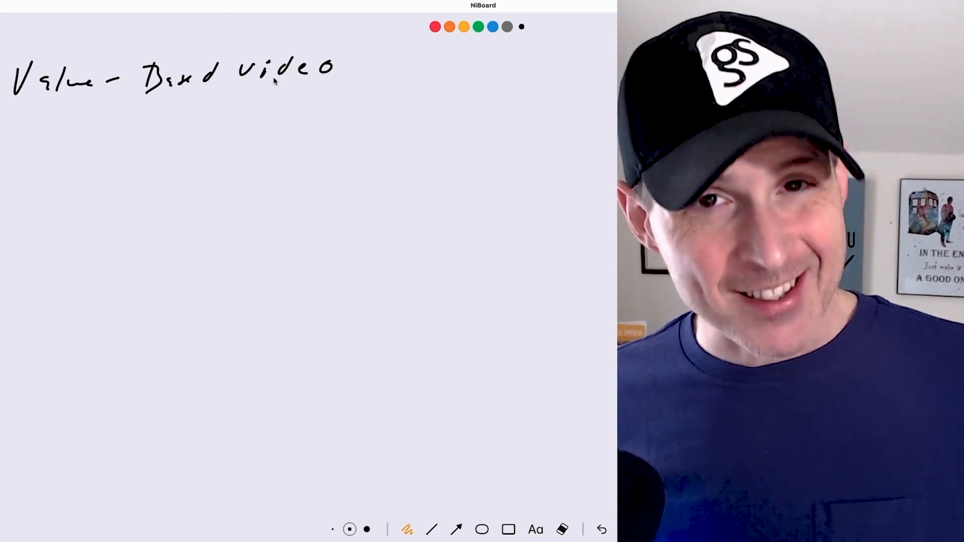
pyautogui.moveTo(18, 95); pyautogui.dragTo(335, 83)
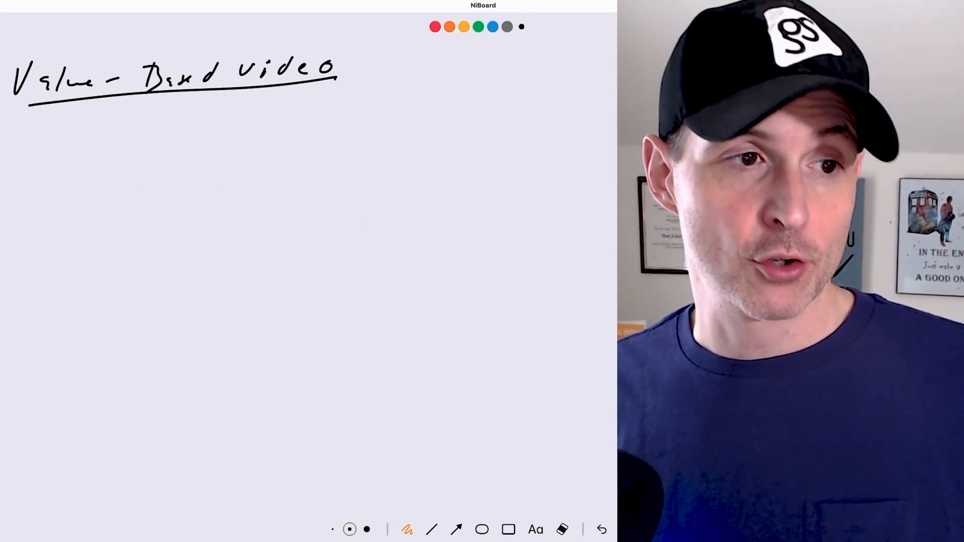
# Write 'Organic post to FB page' and 'Share video inside a group', underlining both.
pyautogui.moveTo(55, 126); pyautogui.dragTo(74, 157)
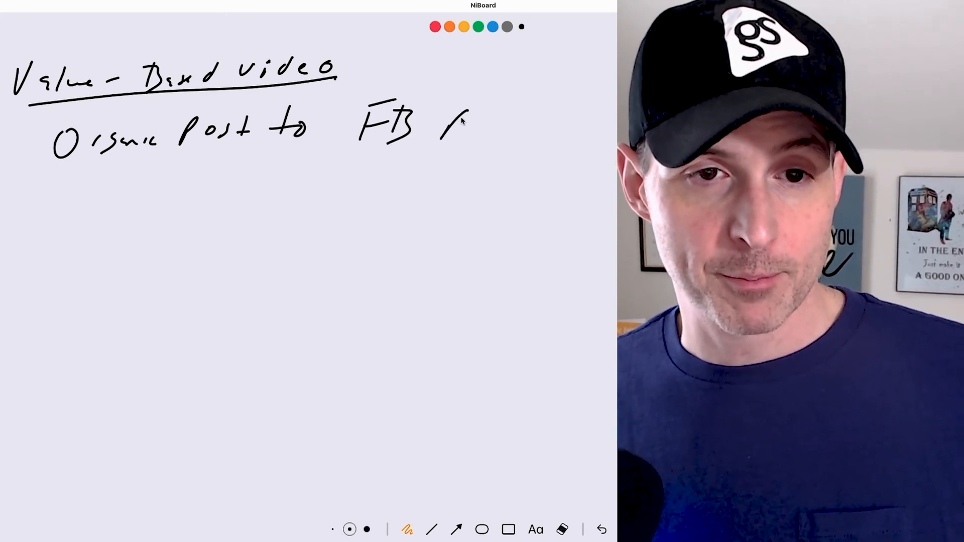
pyautogui.moveTo(443, 120); pyautogui.dragTo(541, 129)
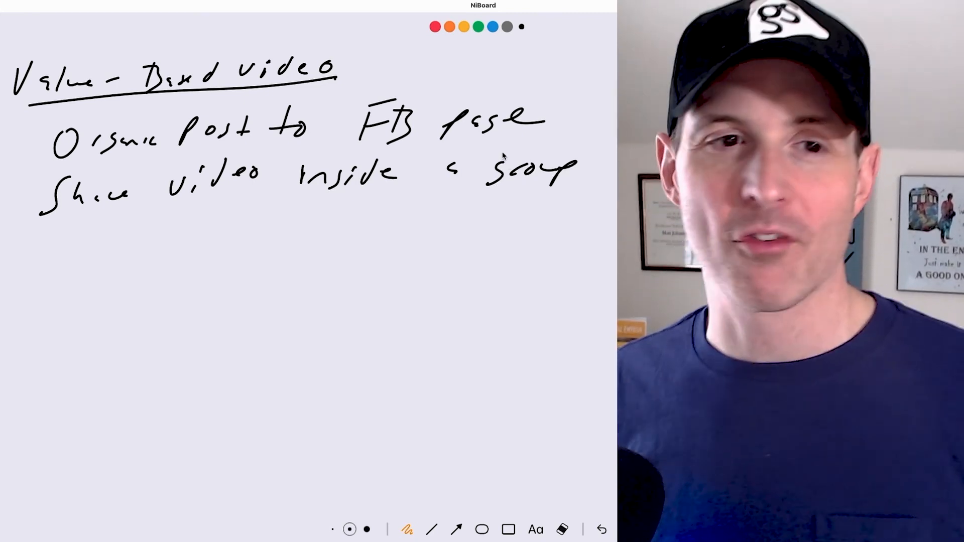
pyautogui.moveTo(357, 148); pyautogui.dragTo(535, 145)
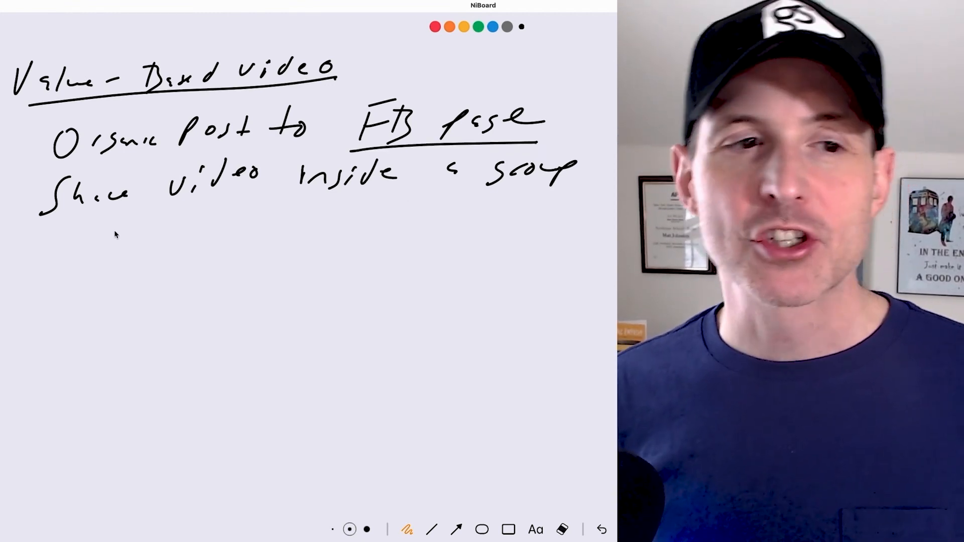
pyautogui.moveTo(116, 218); pyautogui.dragTo(559, 197)
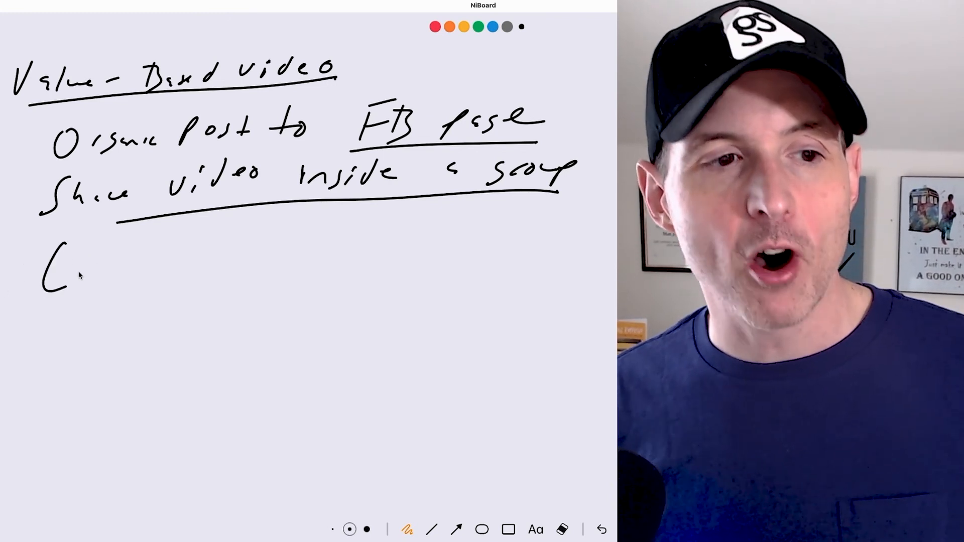
# Write 'Custom Audience → video views → 10-second VV' and circle the 10-second VV note.
pyautogui.moveTo(80, 270); pyautogui.dragTo(163, 264)
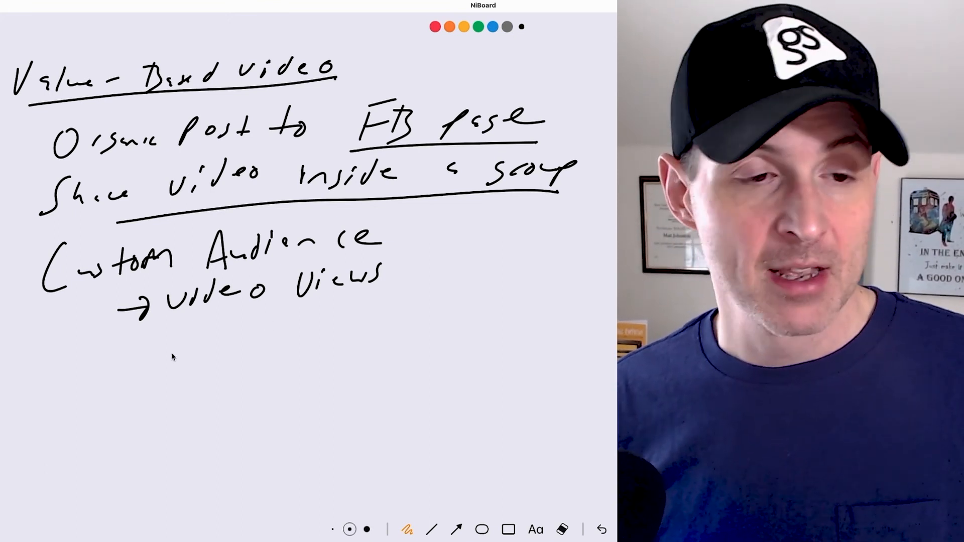
pyautogui.moveTo(107, 333); pyautogui.dragTo(150, 347)
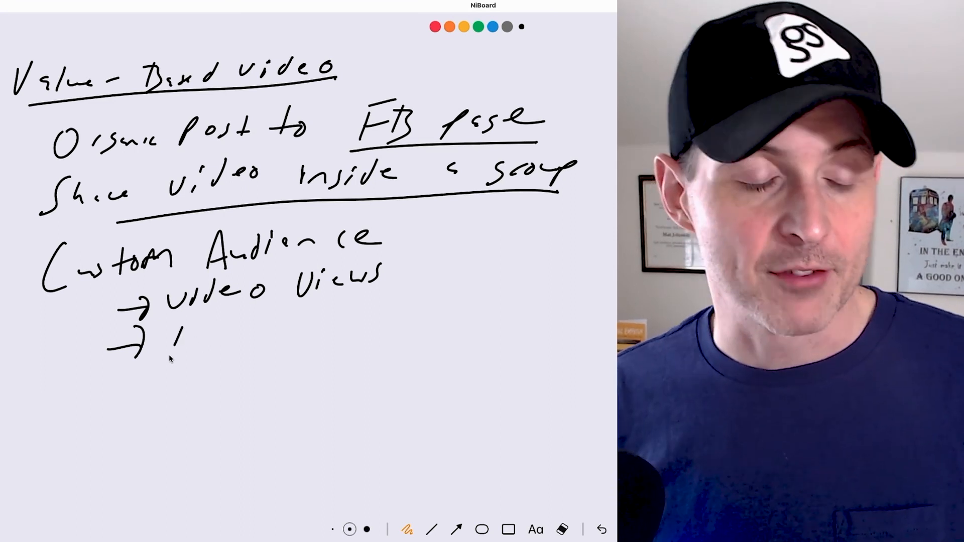
pyautogui.moveTo(166, 341); pyautogui.dragTo(209, 341)
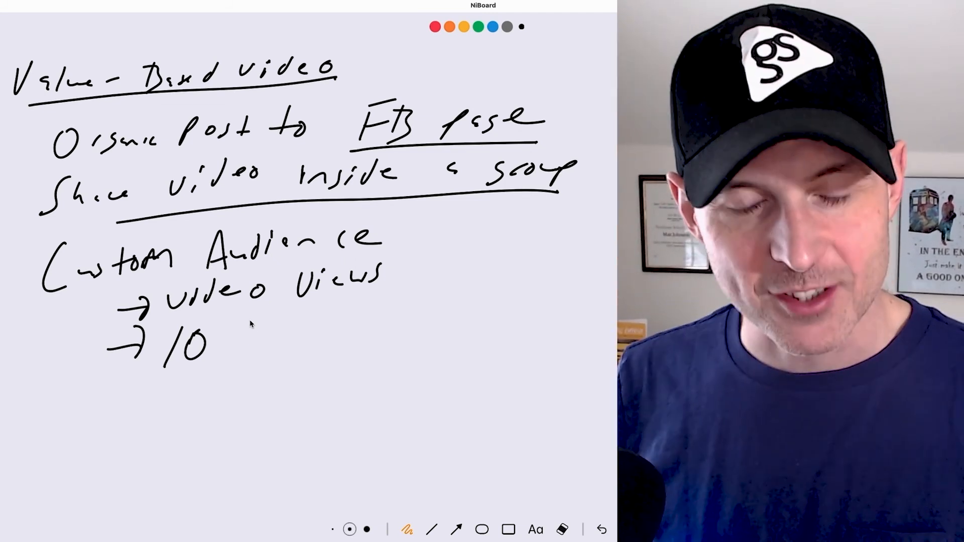
pyautogui.moveTo(221, 342); pyautogui.dragTo(249, 342)
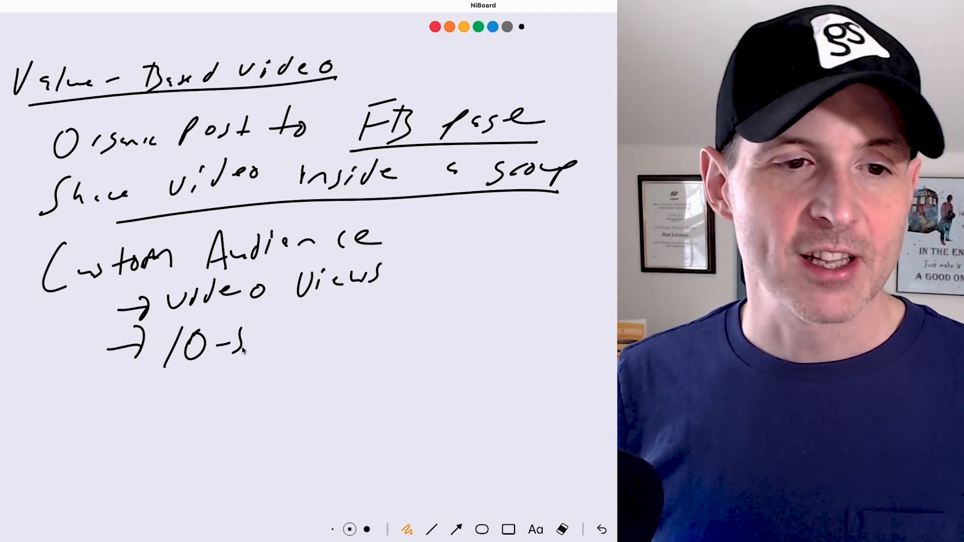
pyautogui.moveTo(246, 338); pyautogui.dragTo(302, 338)
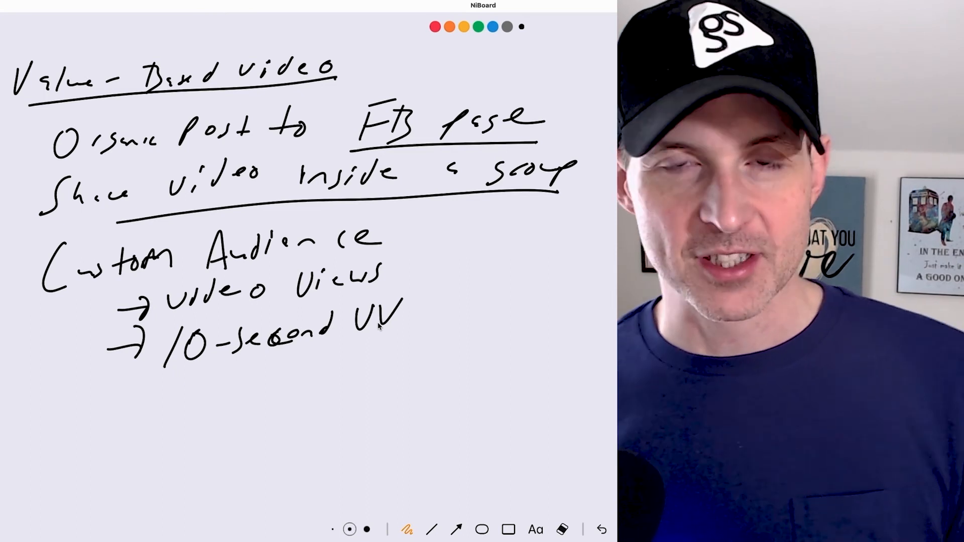
pyautogui.moveTo(122, 387); pyautogui.dragTo(442, 311)
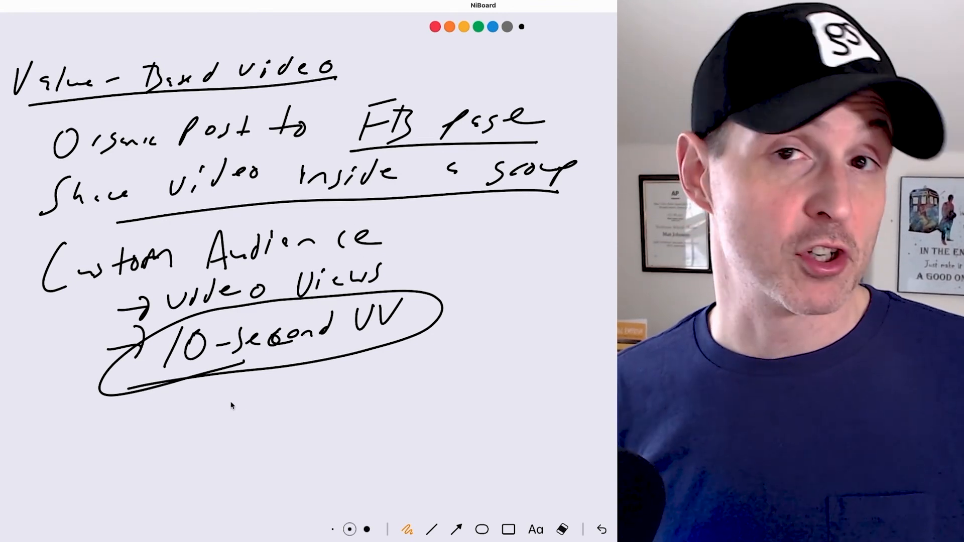
# Add 'Exclude FB Page Likes' below, then write and box 'Dark post' near the group line.
pyautogui.moveTo(185, 399); pyautogui.dragTo(252, 385)
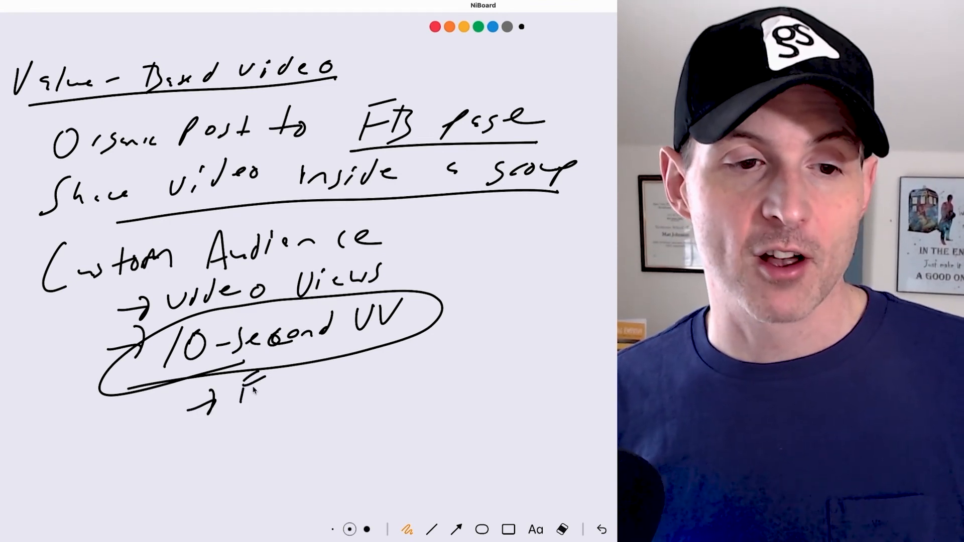
pyautogui.moveTo(240, 391); pyautogui.dragTo(289, 390)
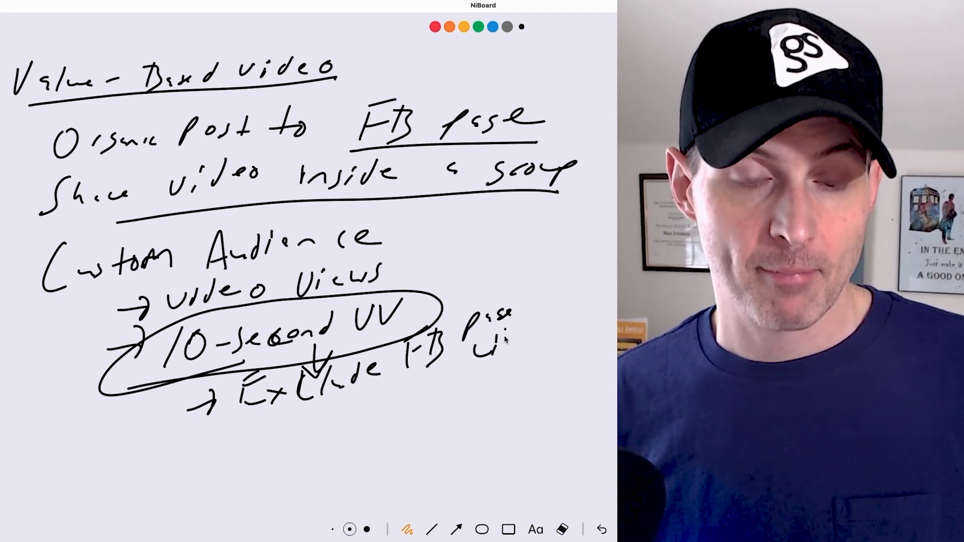
pyautogui.write('Likes')
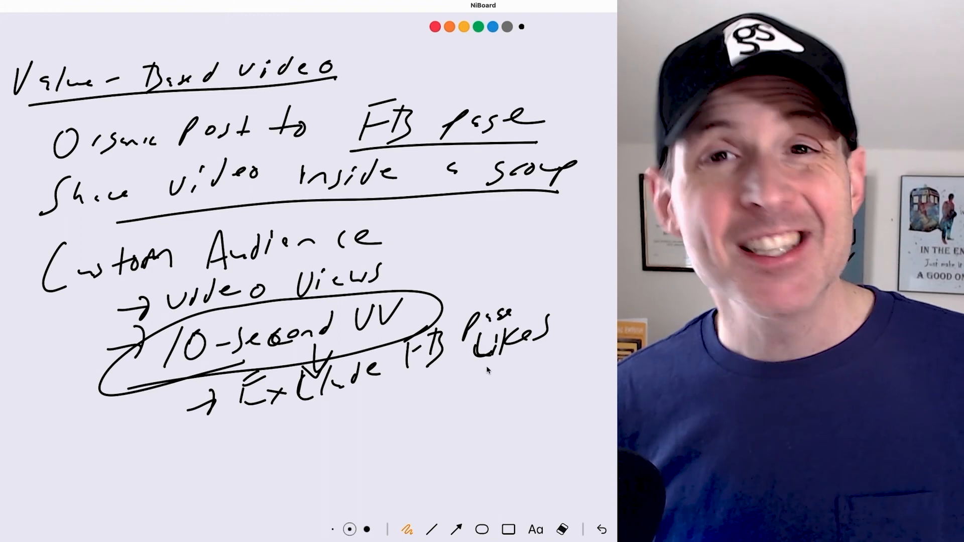
pyautogui.moveTo(563, 212)
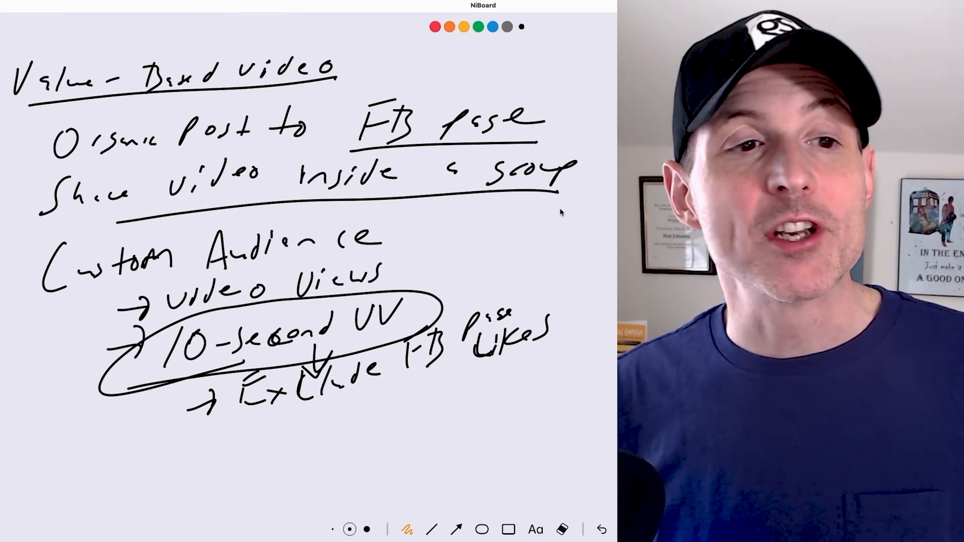
pyautogui.moveTo(535, 203); pyautogui.dragTo(585, 246)
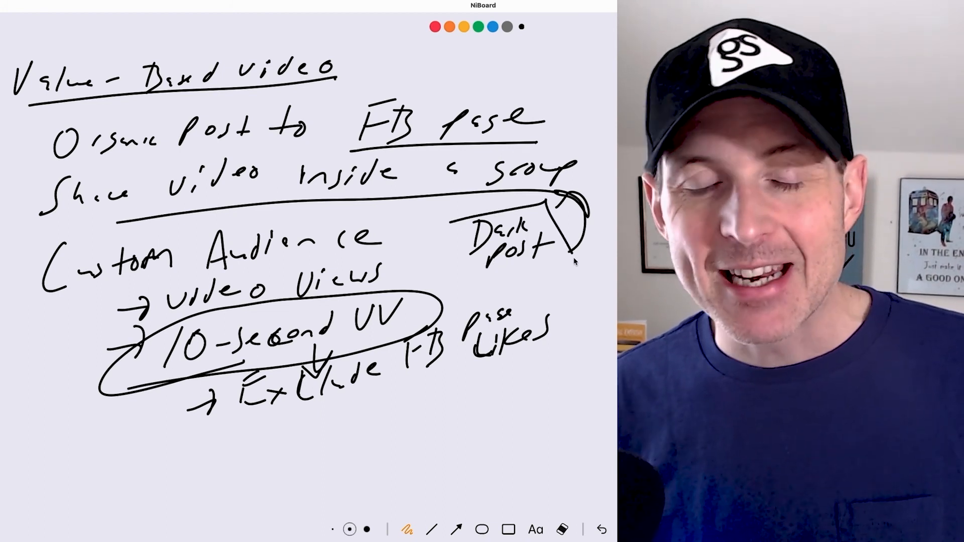
pyautogui.moveTo(455, 215); pyautogui.dragTo(566, 270)
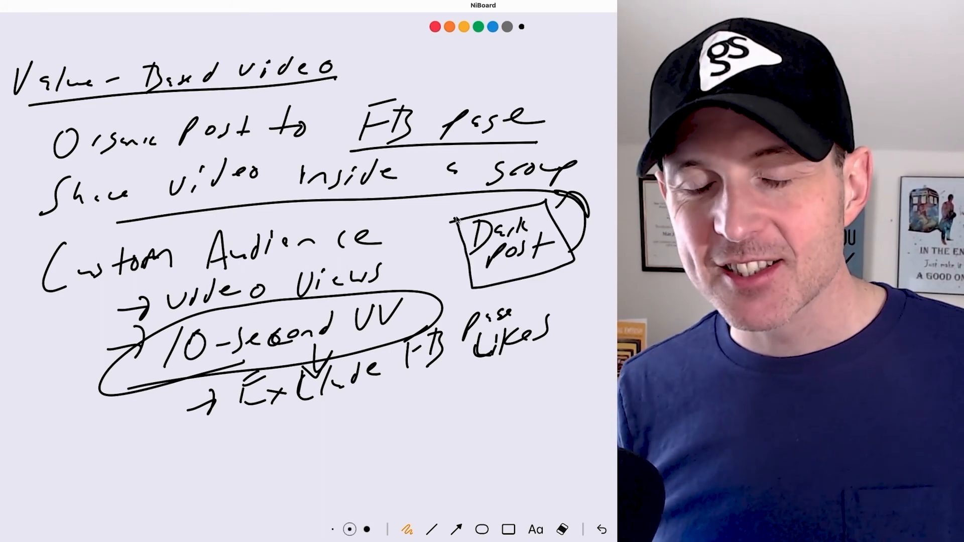